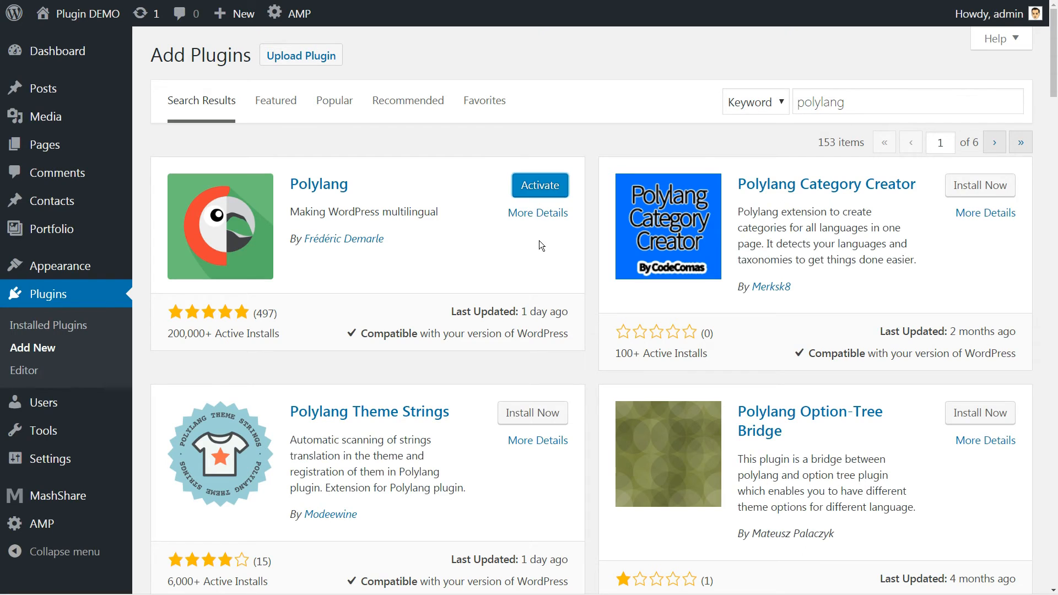
Activate Polylang from the Add Plugins search results
click(538, 185)
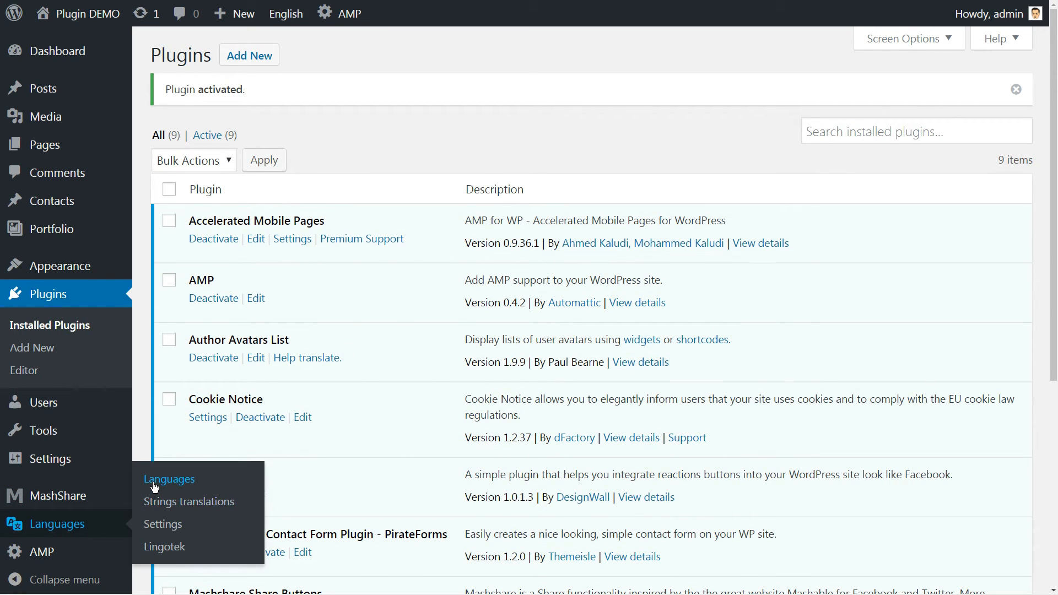
Fill in the new language as Español (es_ES, code es) with the Spain flag
click(168, 479)
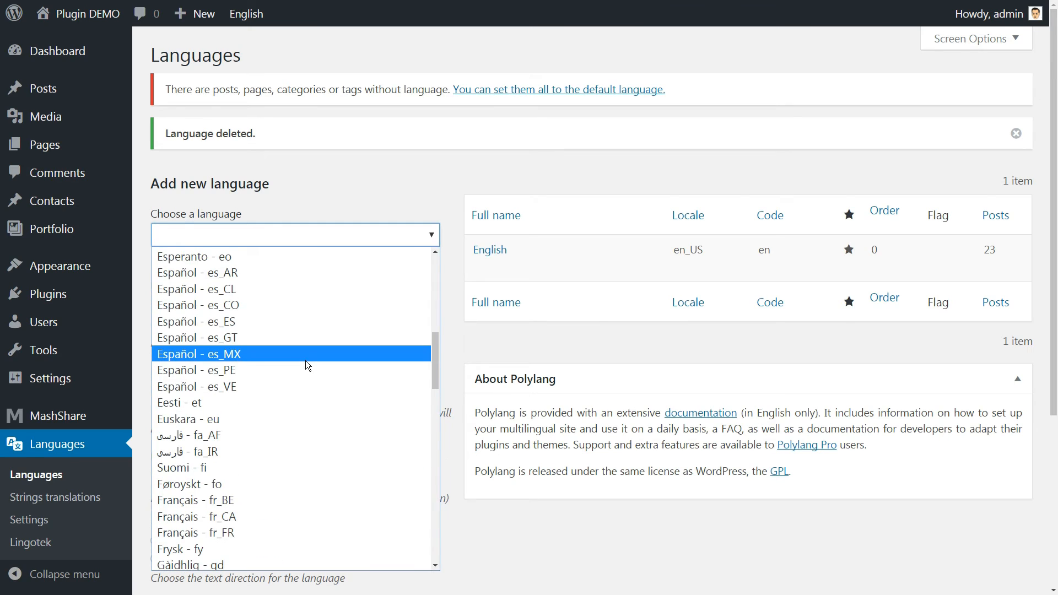
click(198, 321)
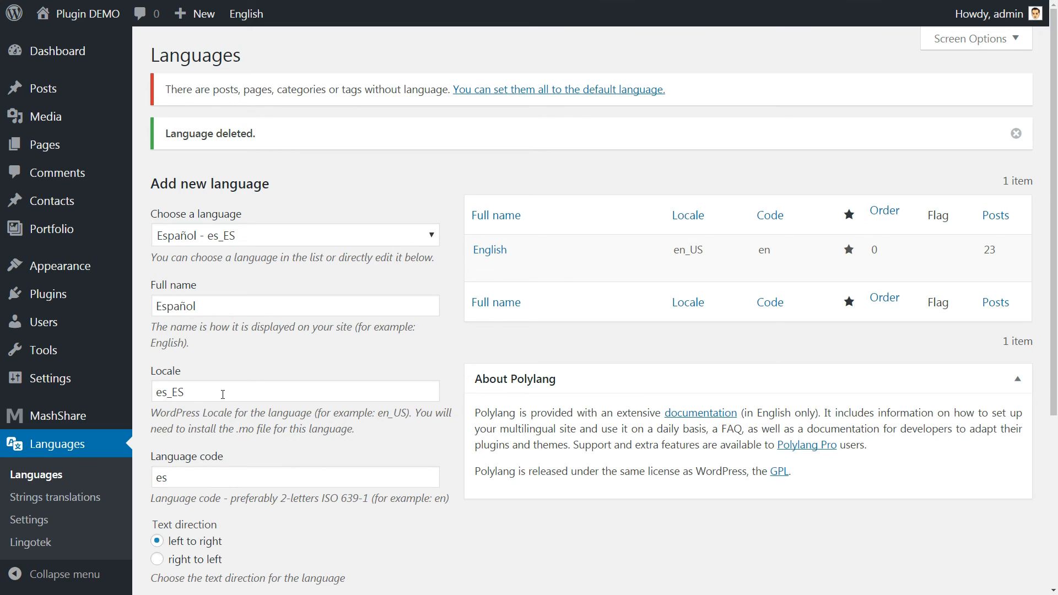
scroll(down, 3)
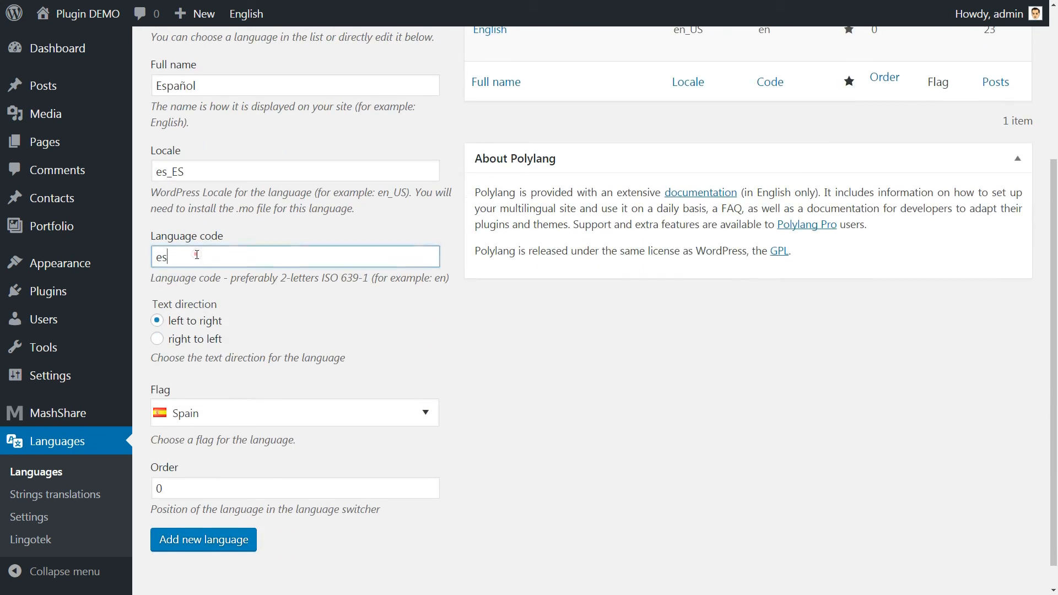
click(294, 412)
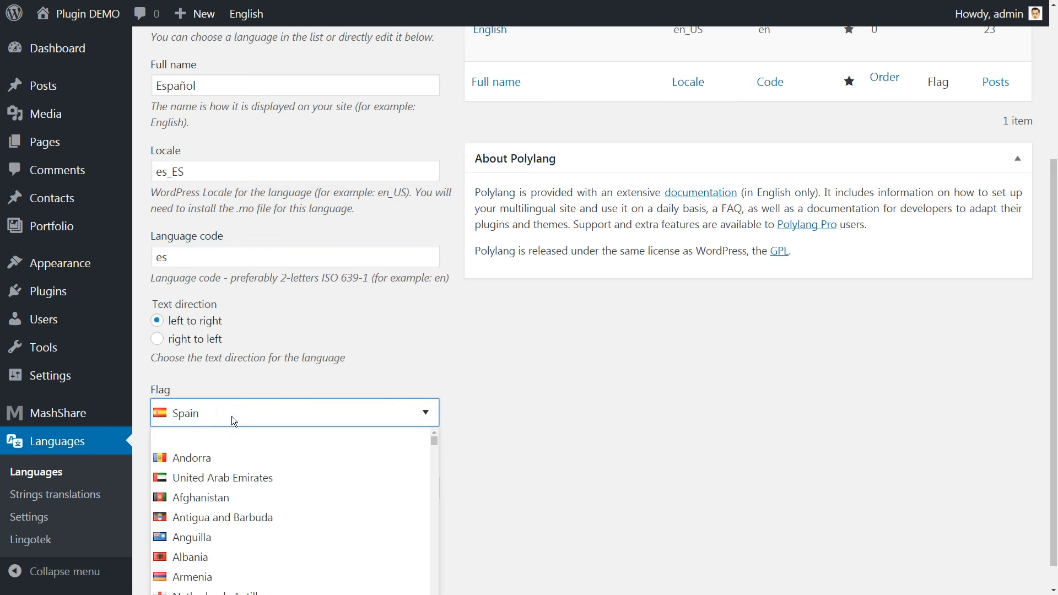
click(293, 412)
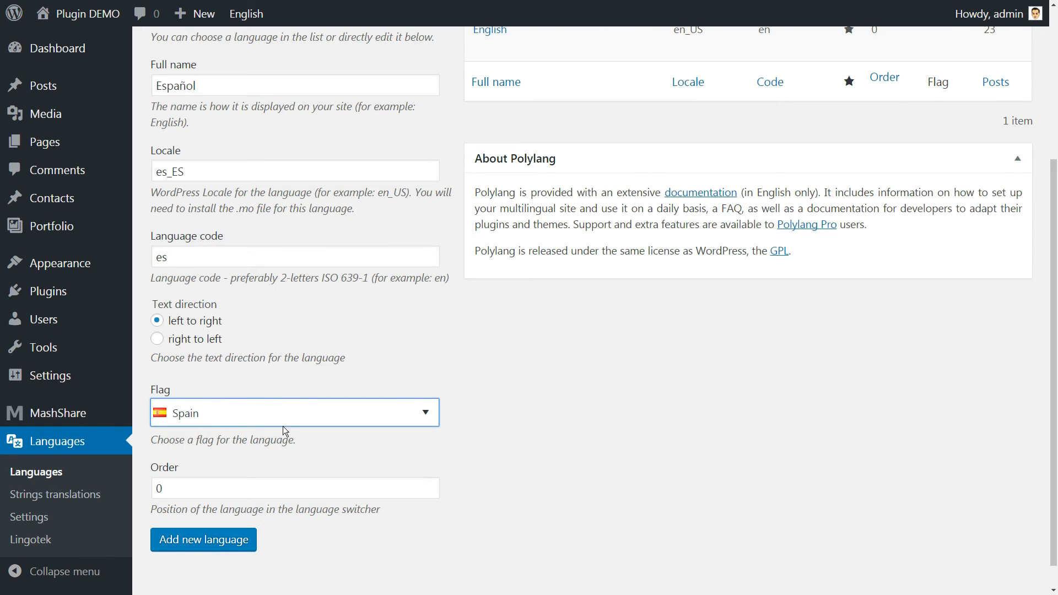
mouse_move(644, 454)
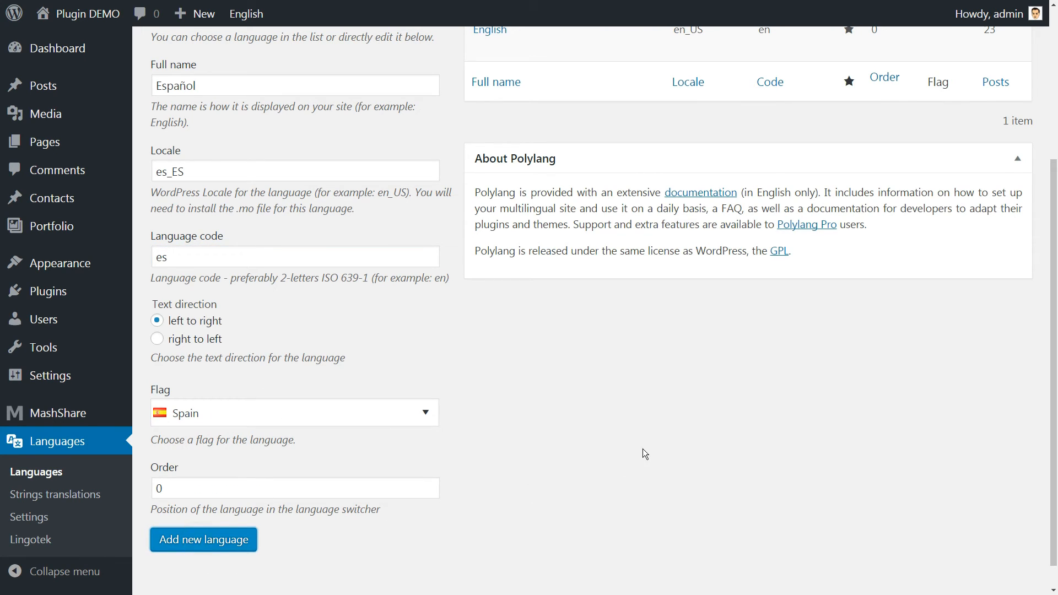
mouse_move(724, 426)
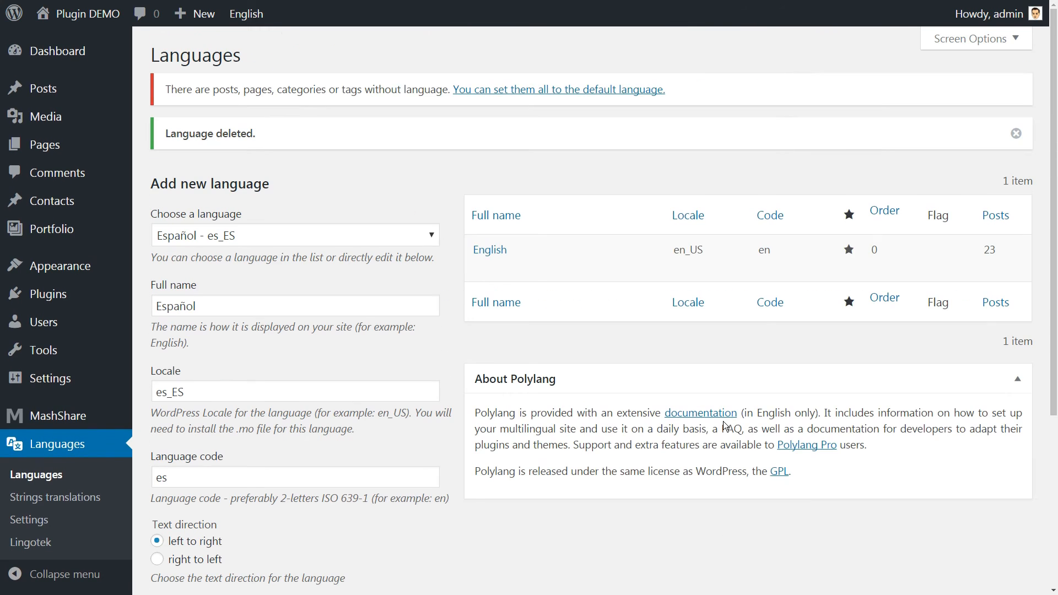
Add Español as a site language and open the Strings translations list
click(686, 214)
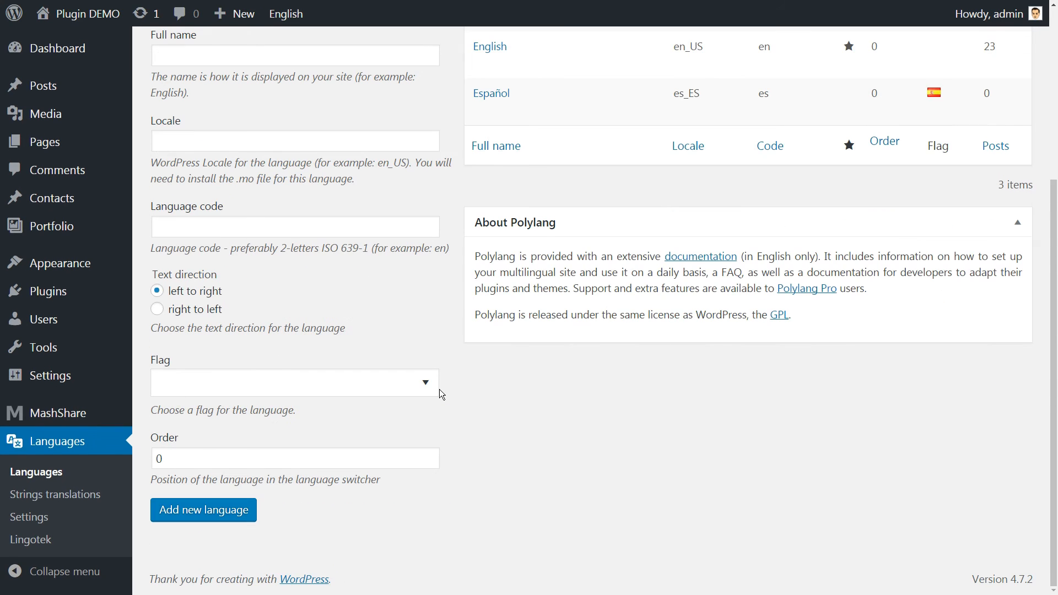
mouse_move(55, 494)
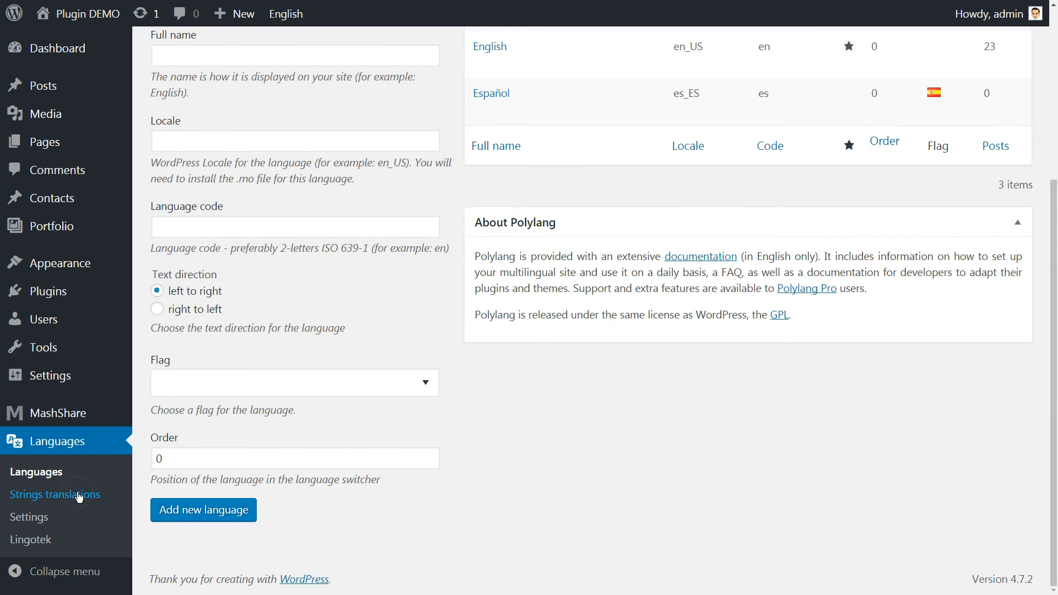
click(55, 494)
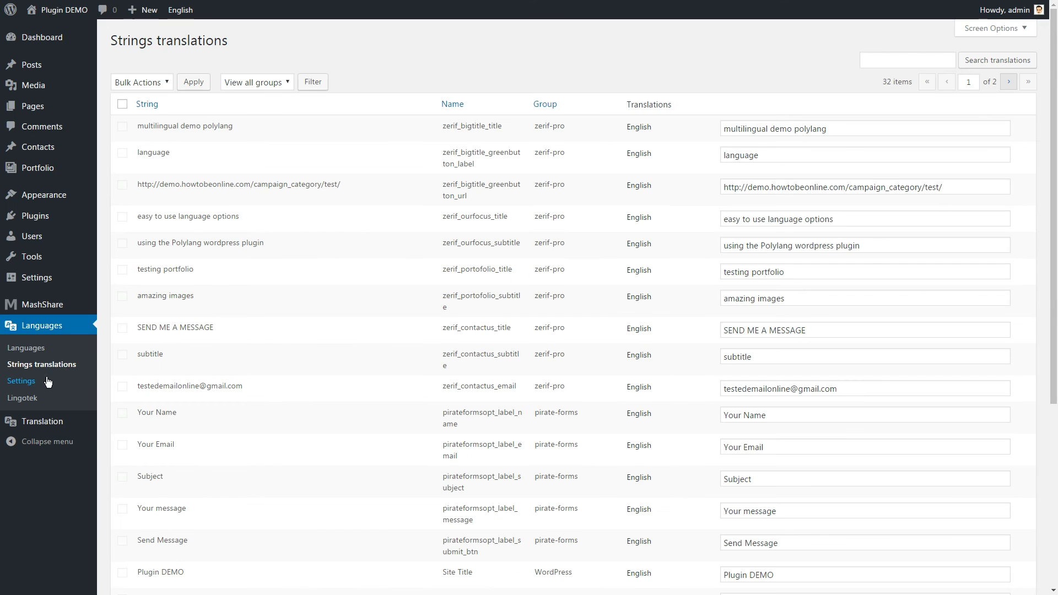
mouse_move(25, 388)
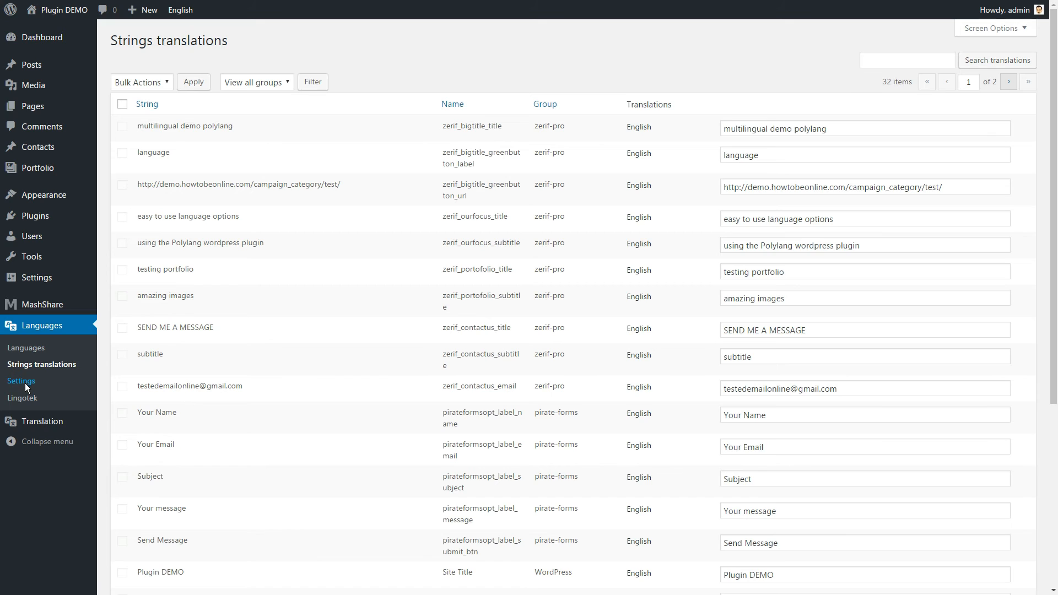
Activate the Detect browser language and Media modules in Polylang settings
click(21, 381)
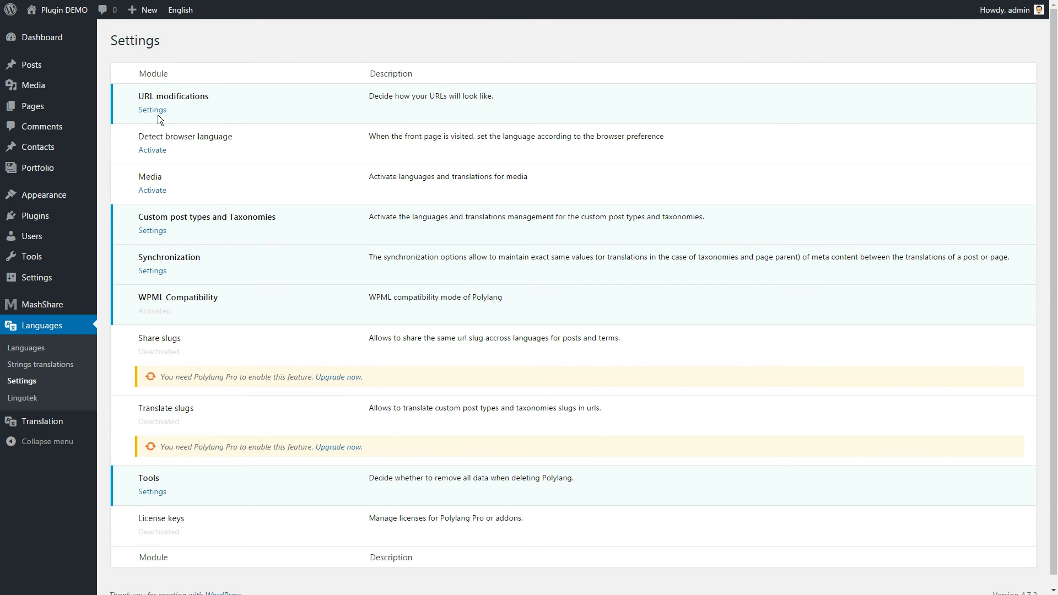
click(151, 109)
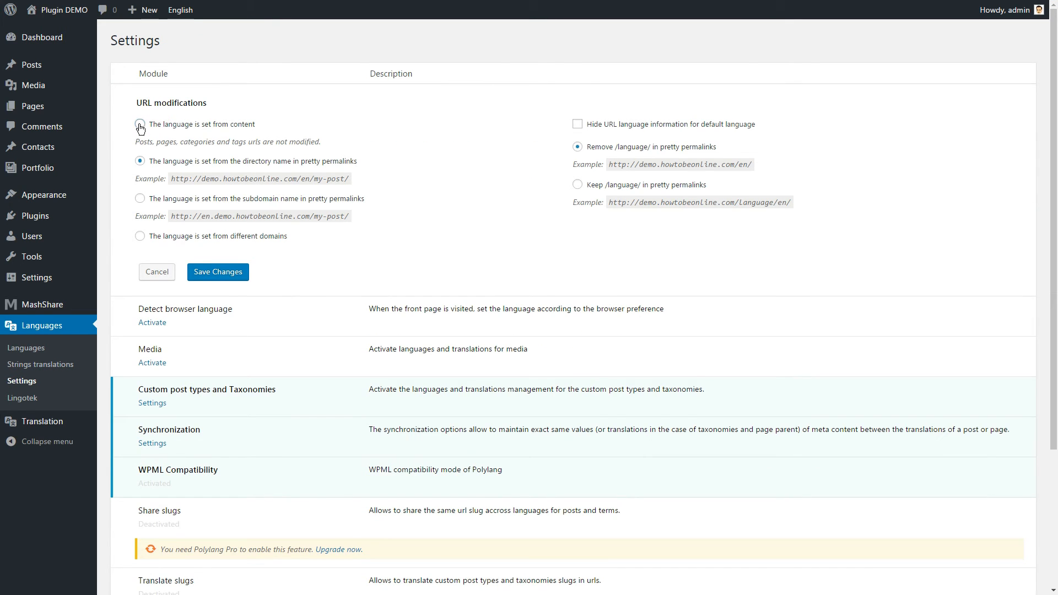
click(217, 272)
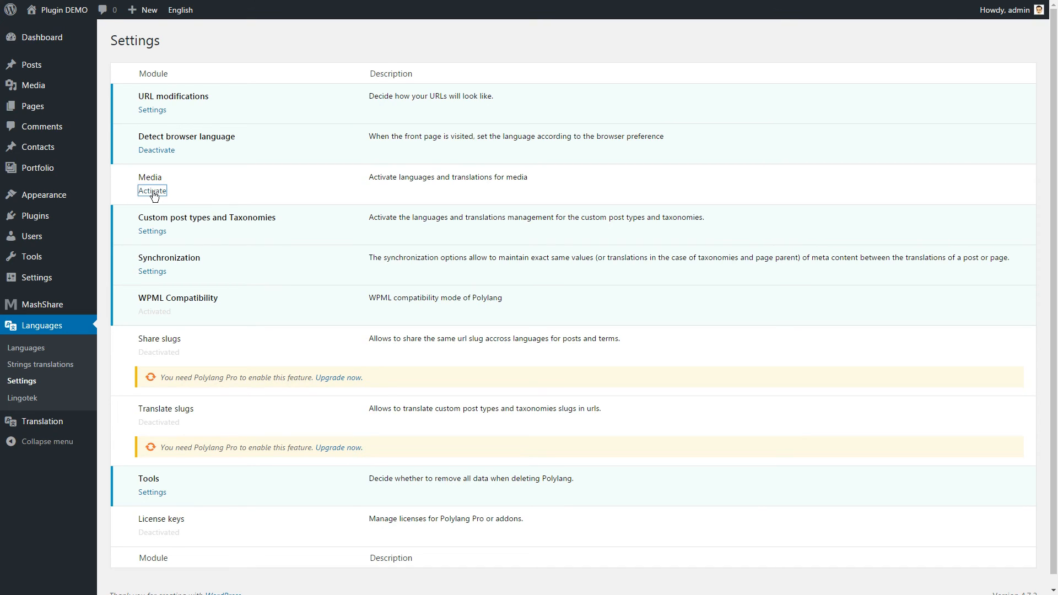
click(152, 191)
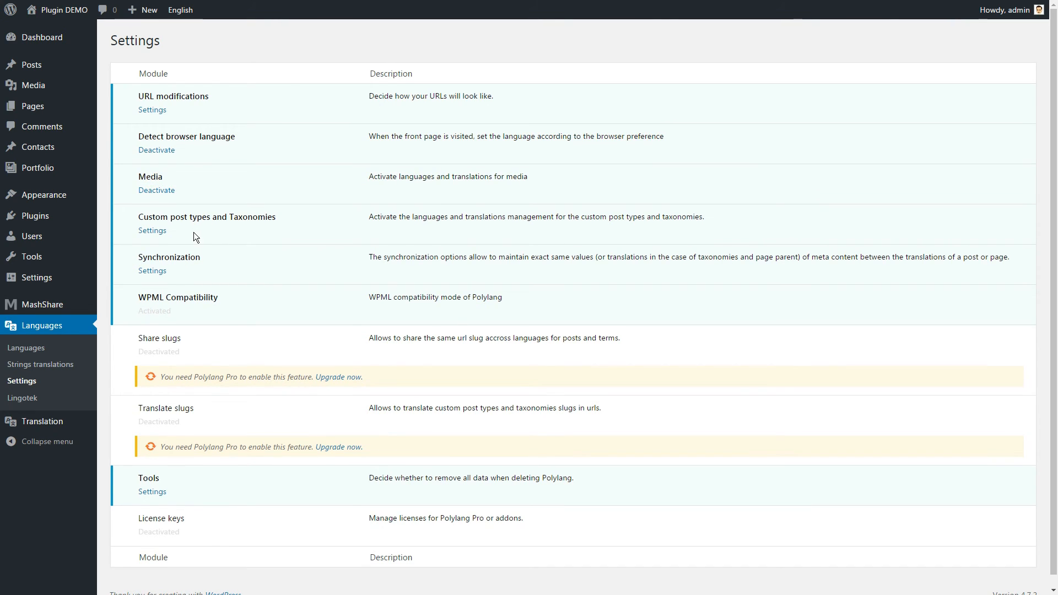
Review the Custom post types and Synchronization options, cancelling without changes
click(152, 231)
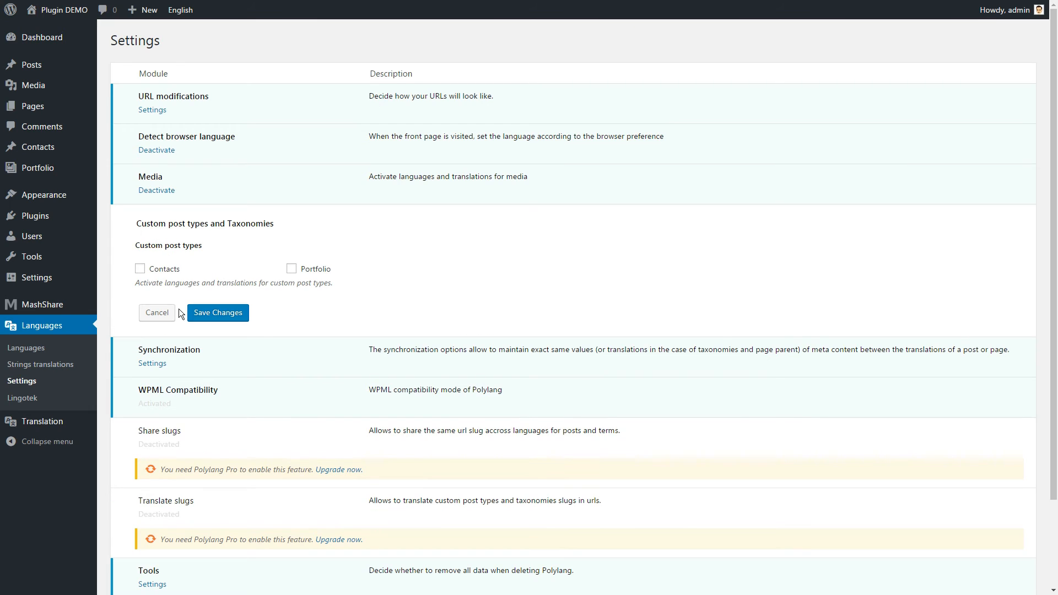
click(156, 313)
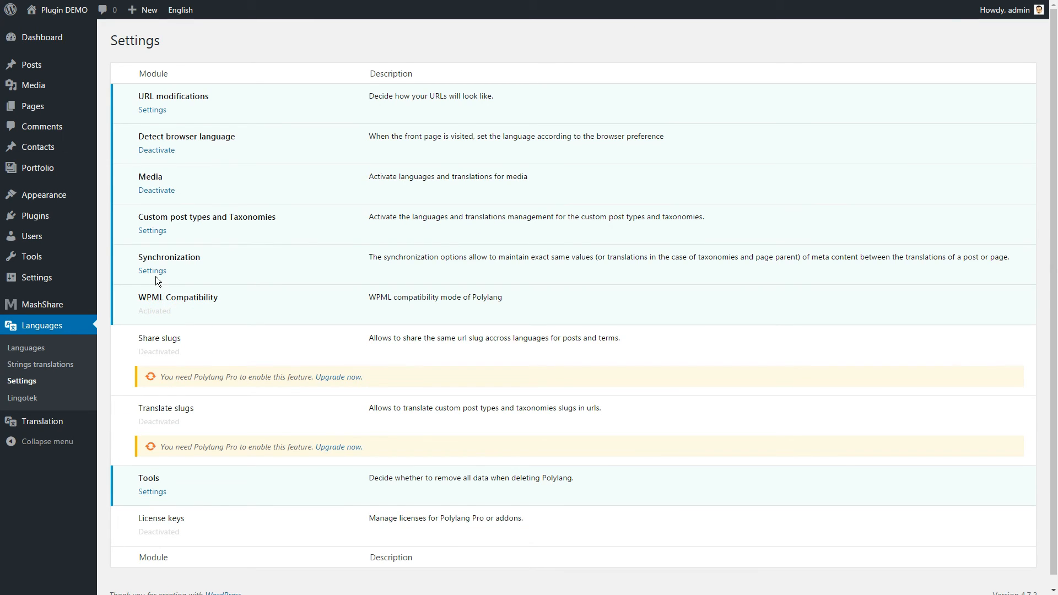
click(152, 271)
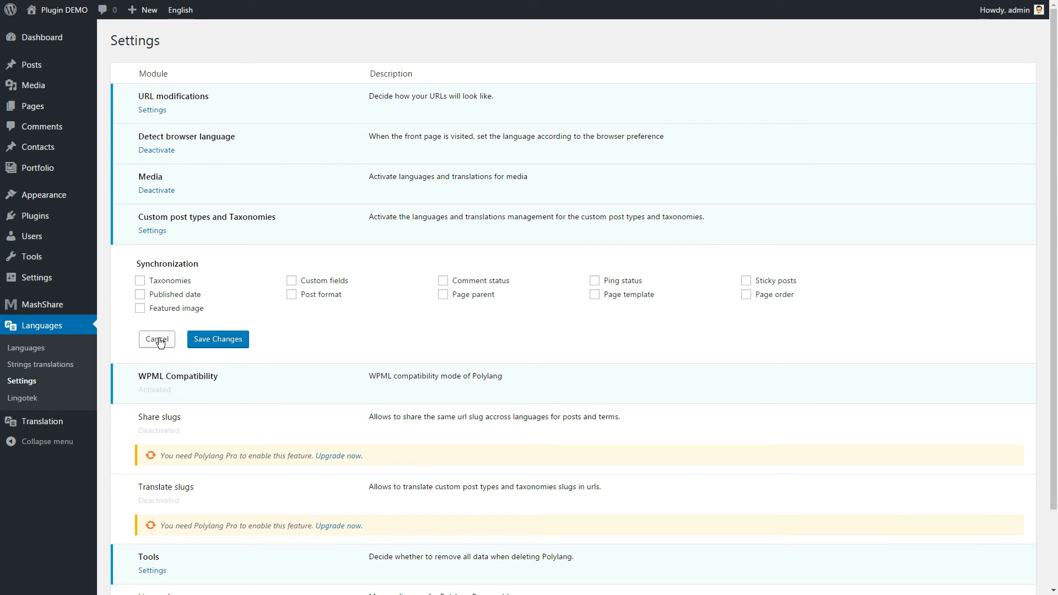
click(156, 340)
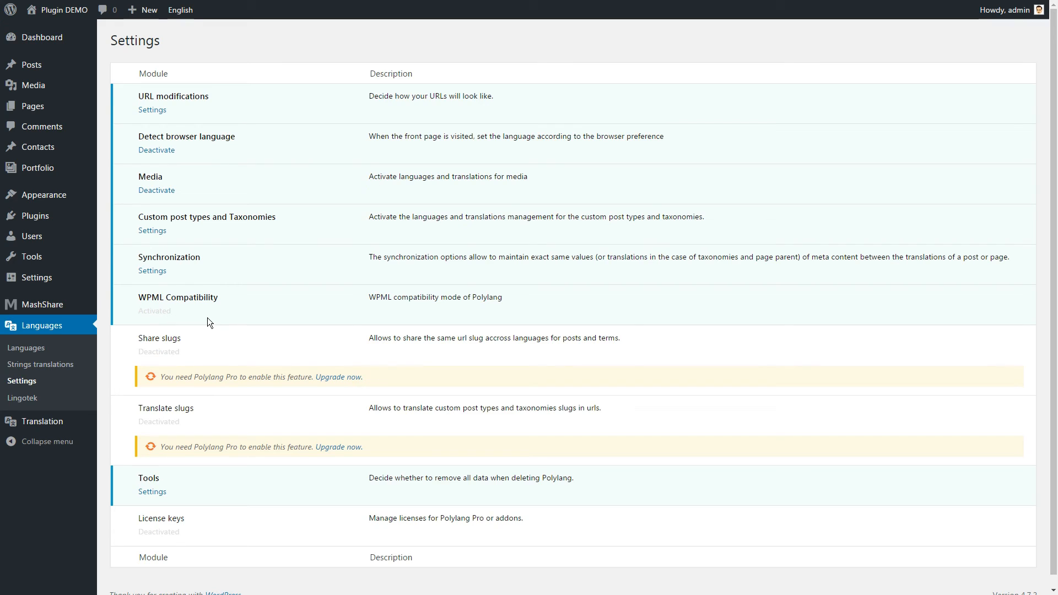
mouse_move(956, 376)
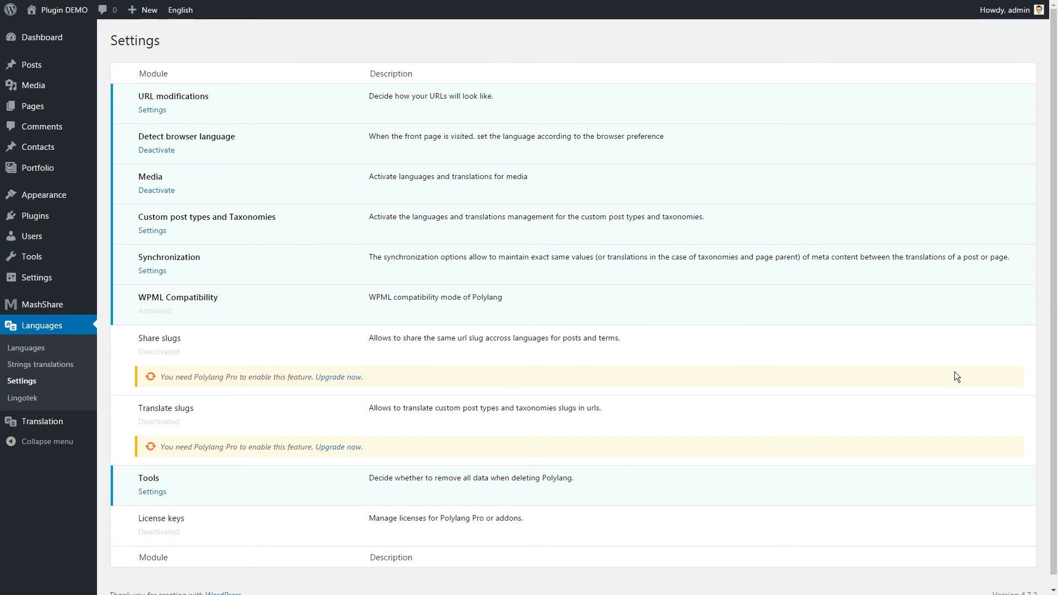
scroll(down, 3)
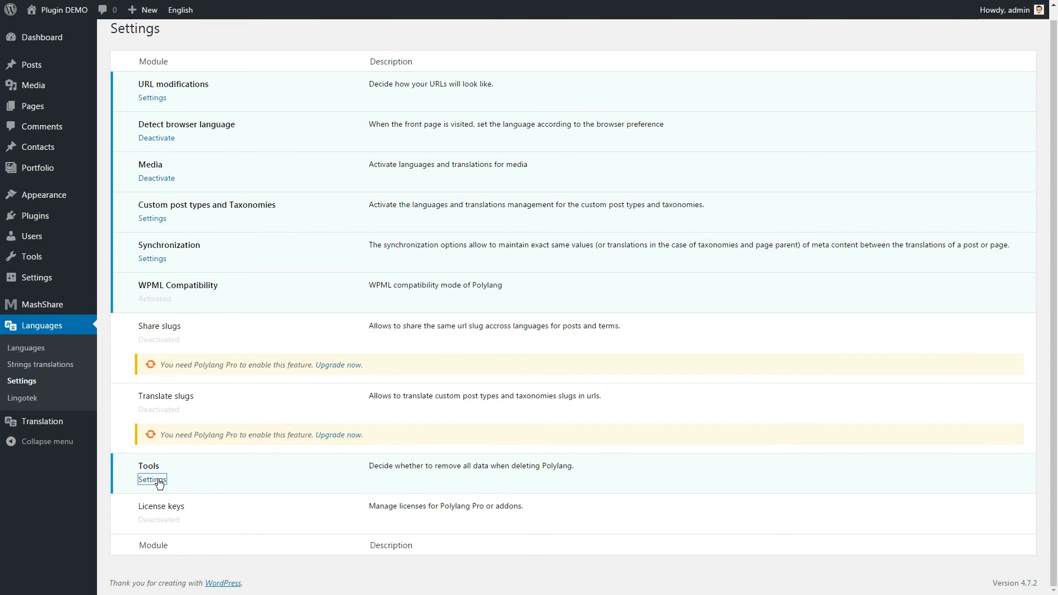
click(152, 480)
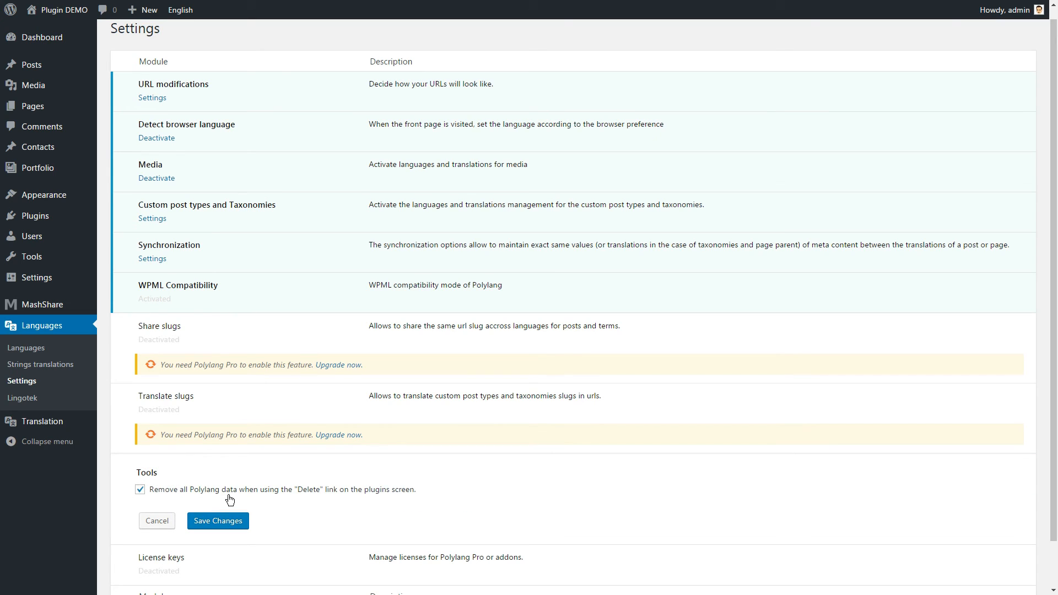
click(140, 489)
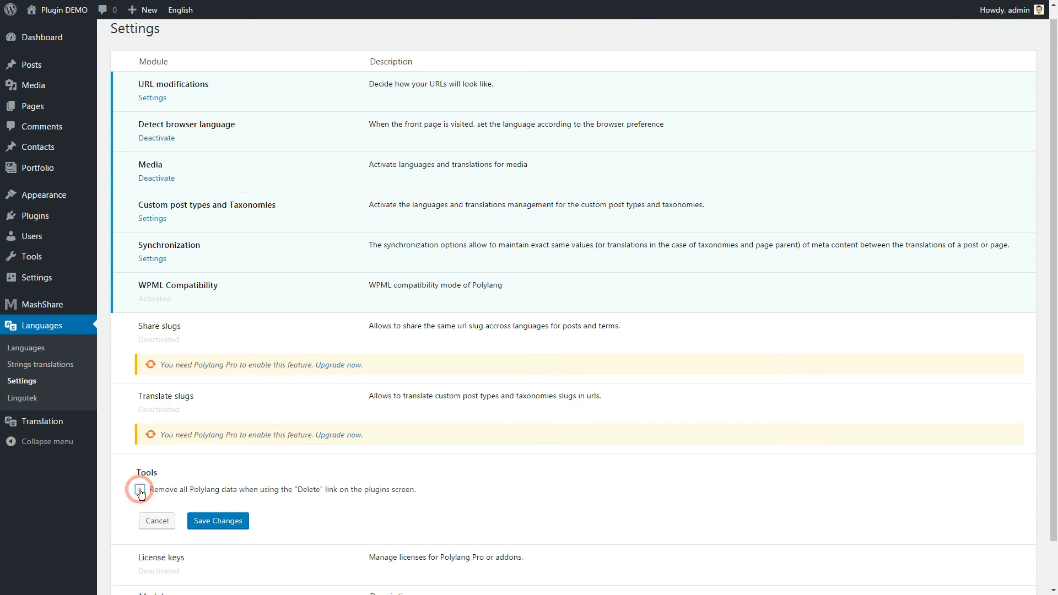
click(217, 520)
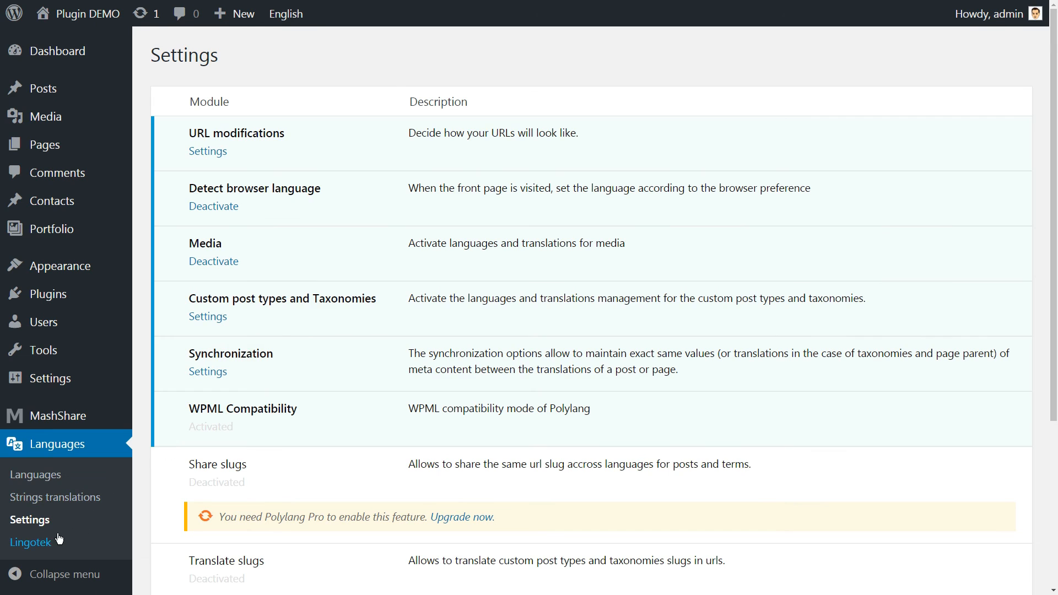
Activate Lingotek's Automatically Translate My Site and open the Connect Lingotek Account sign-in
click(30, 541)
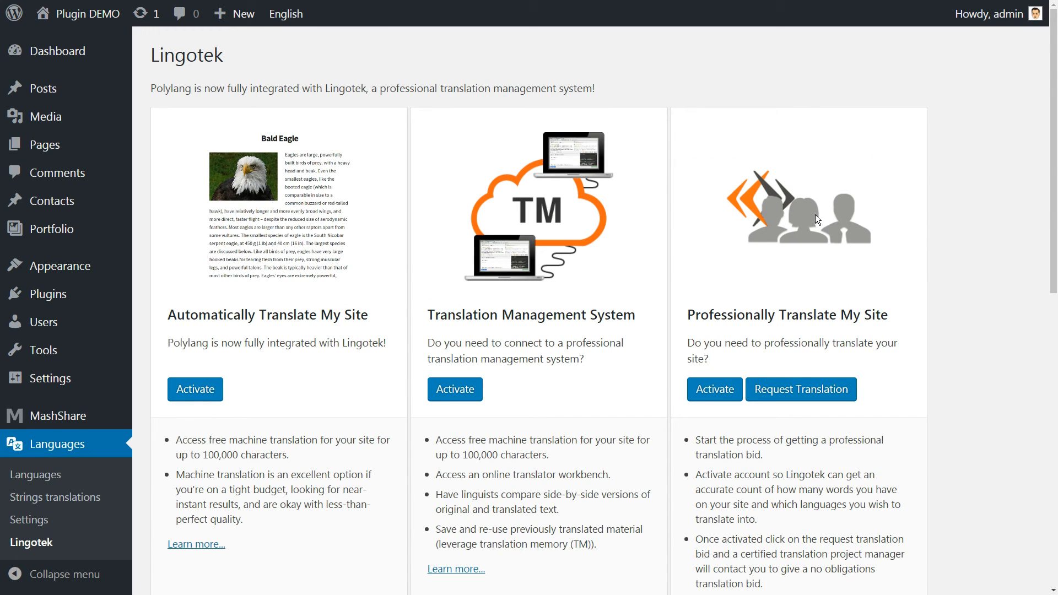
mouse_move(807, 212)
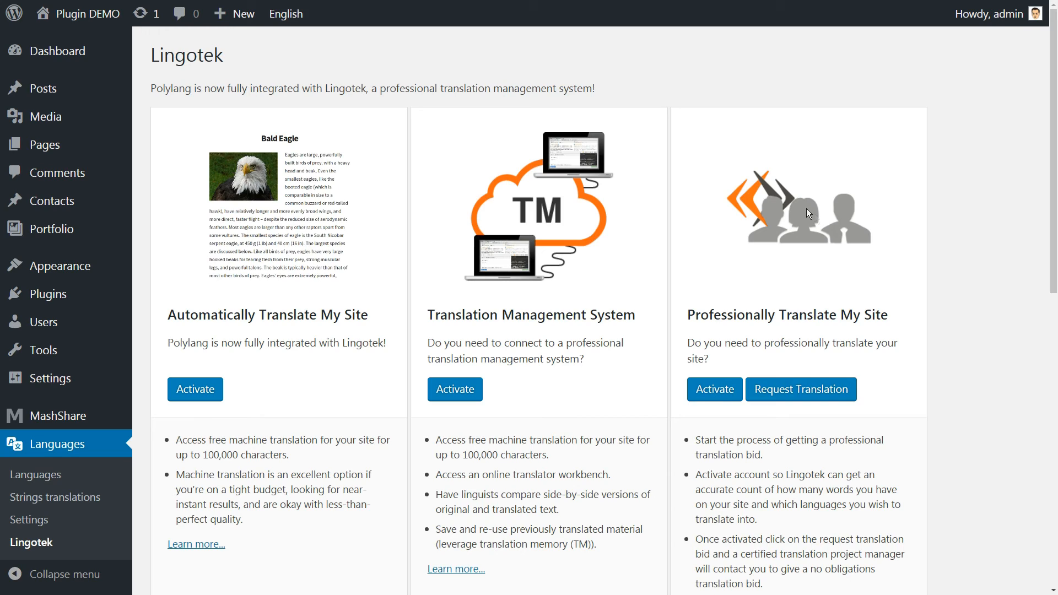
mouse_move(816, 219)
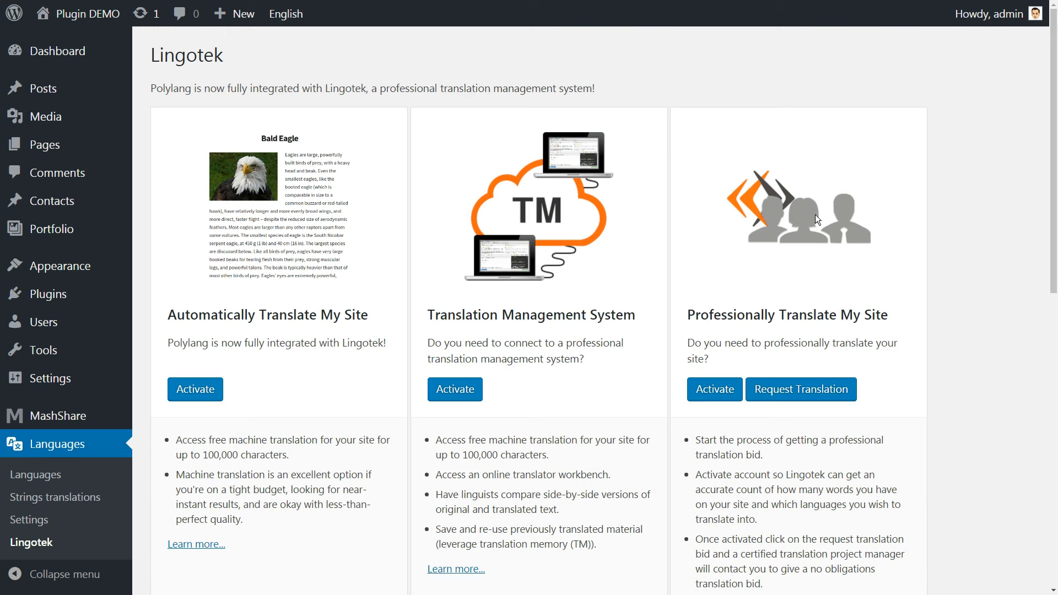
scroll(down, 3)
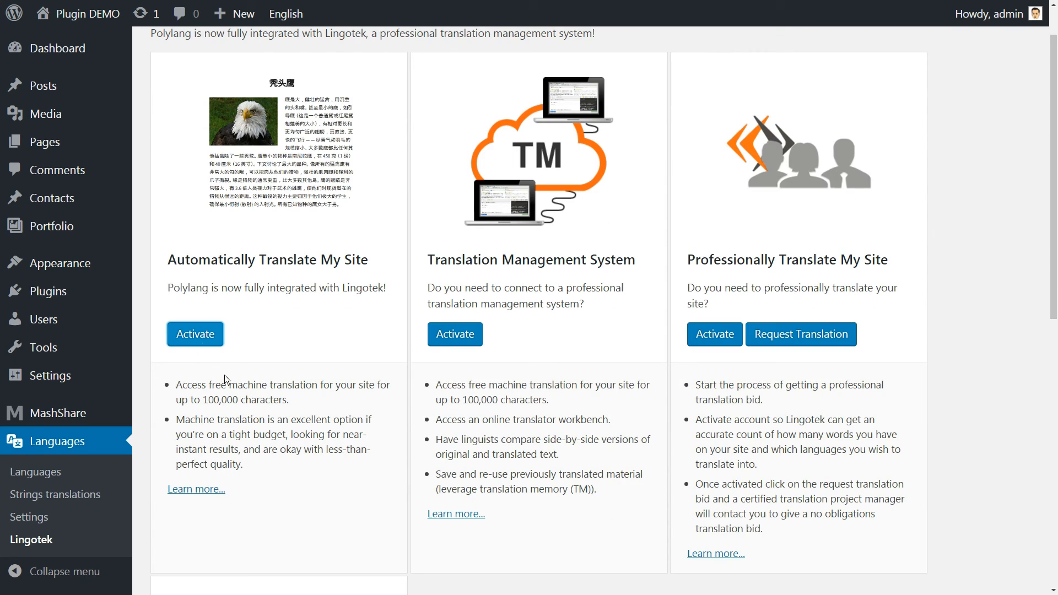
click(194, 334)
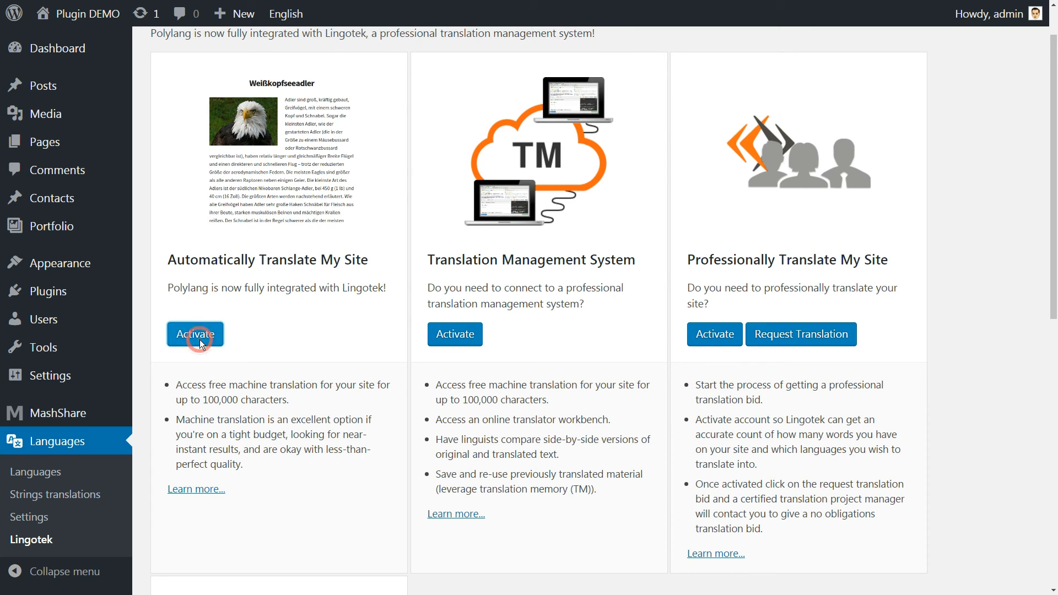
click(195, 333)
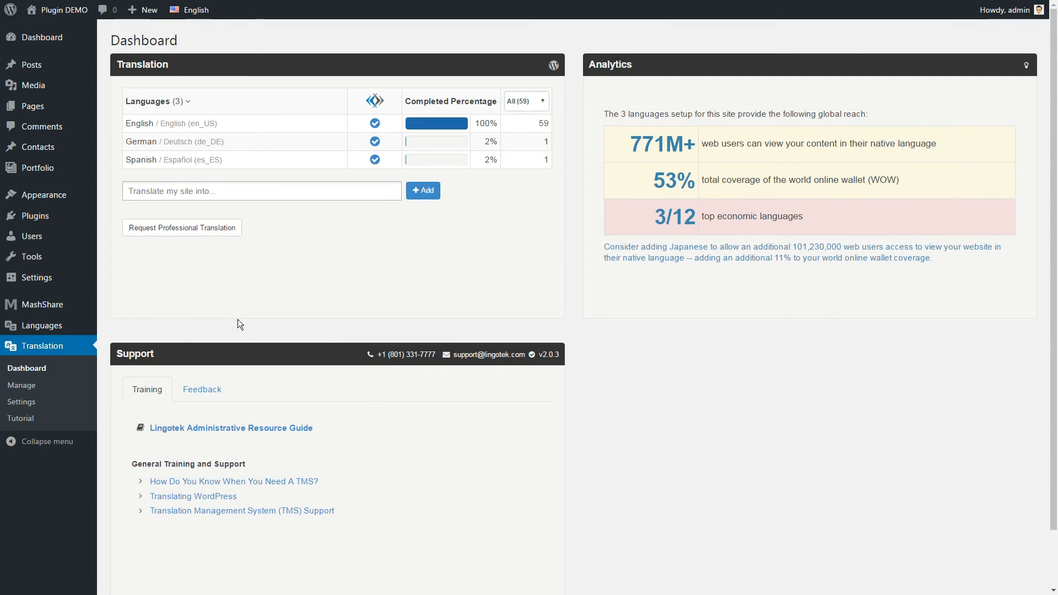
mouse_move(22, 385)
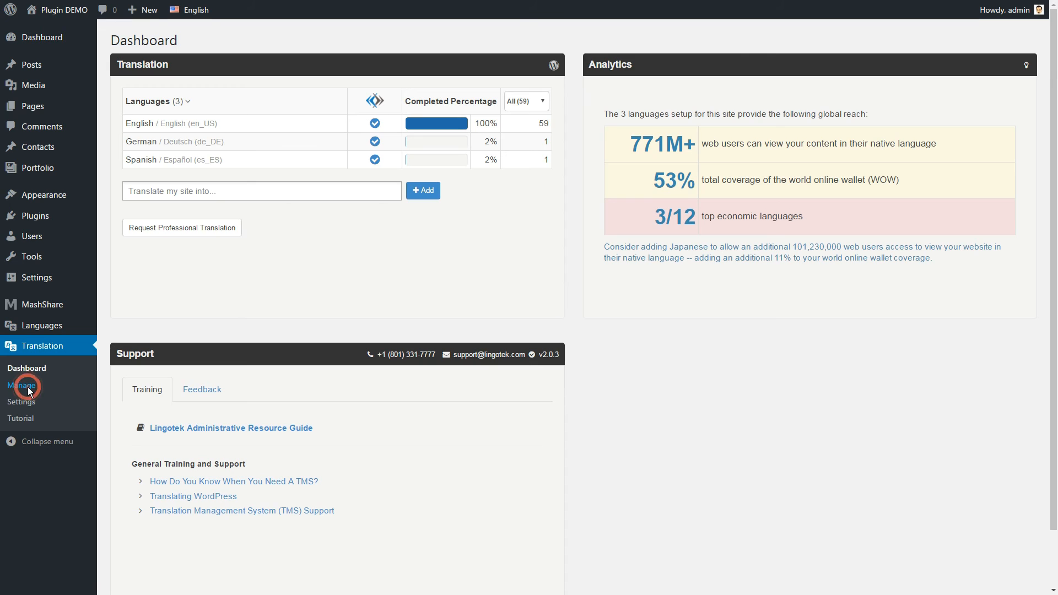
click(22, 401)
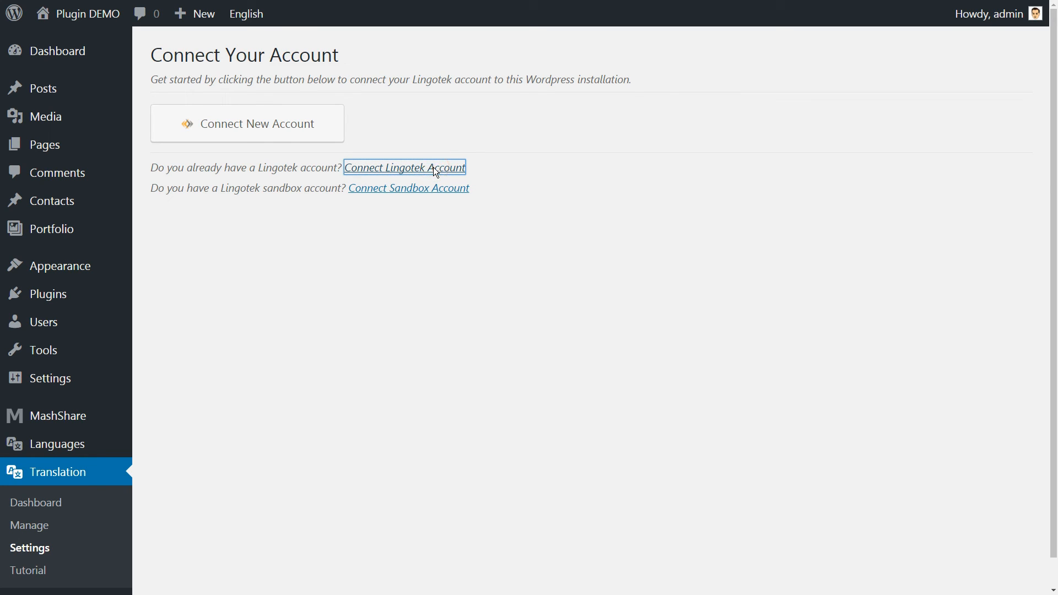
click(403, 167)
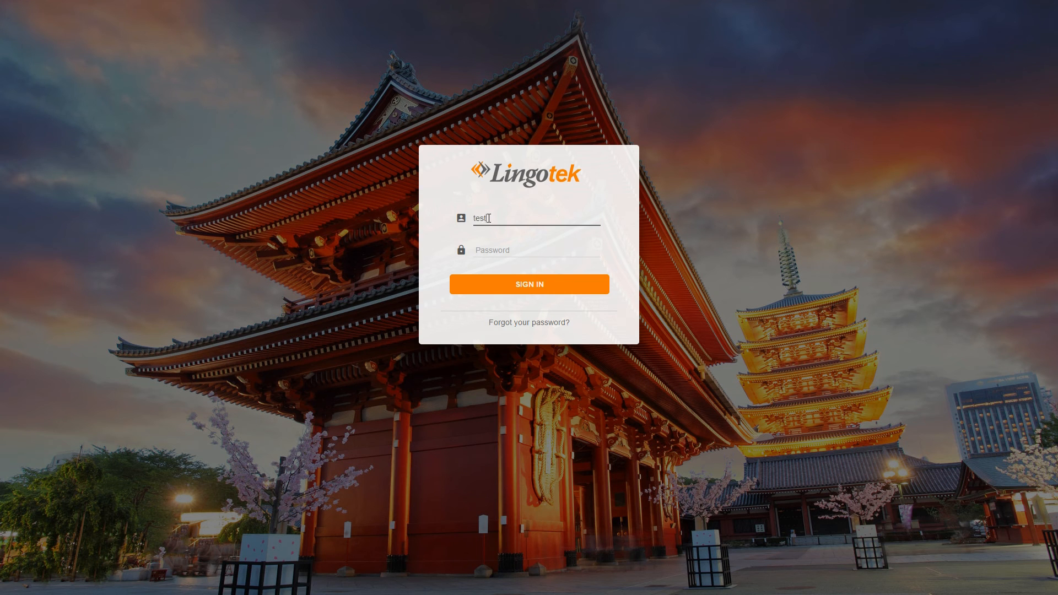
Open Appearance > Menus and start a new menu
click(529, 284)
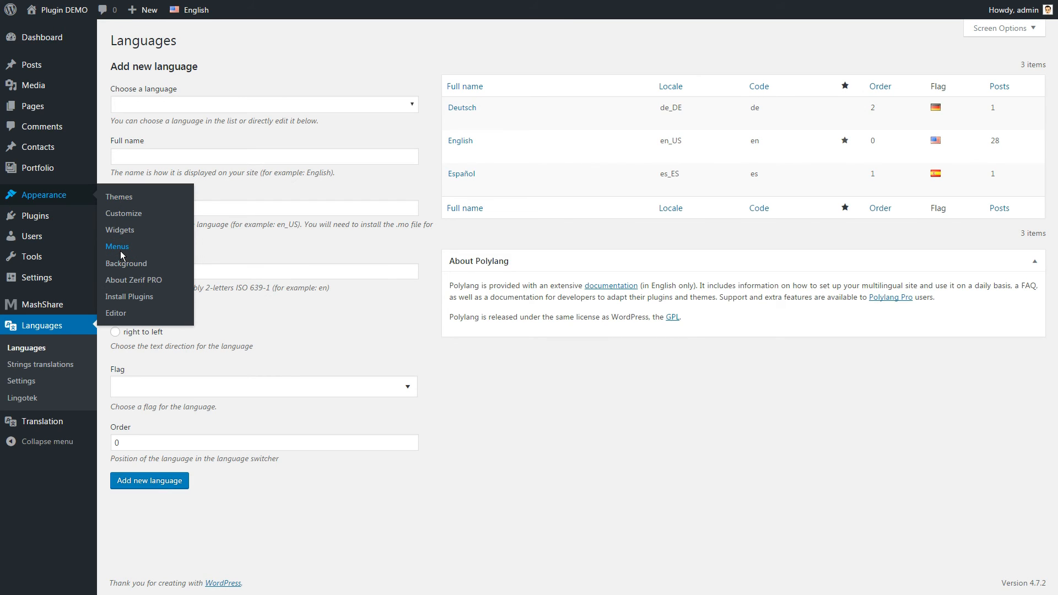
click(116, 247)
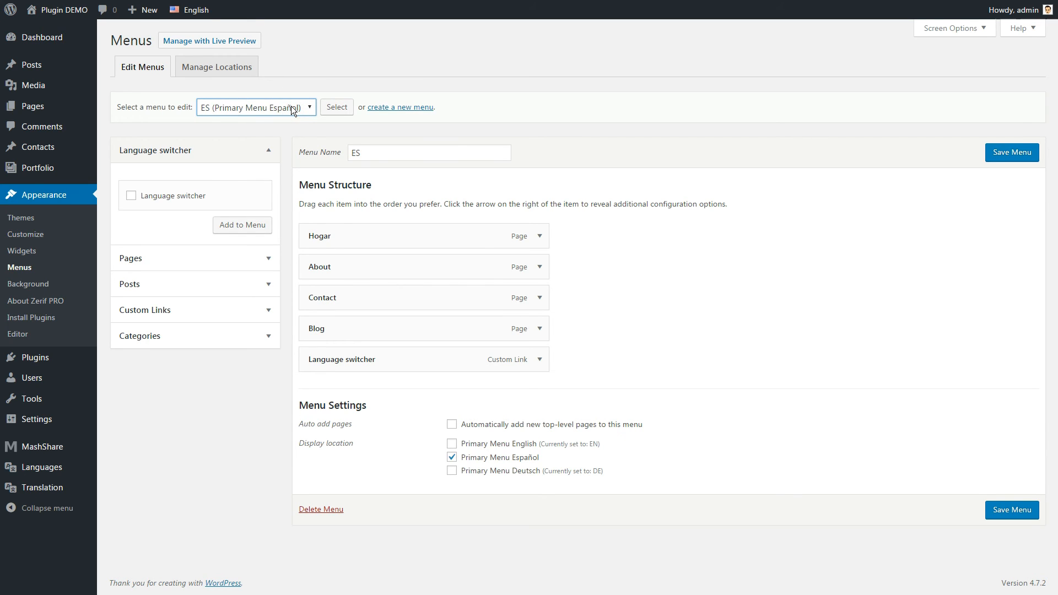
click(320, 508)
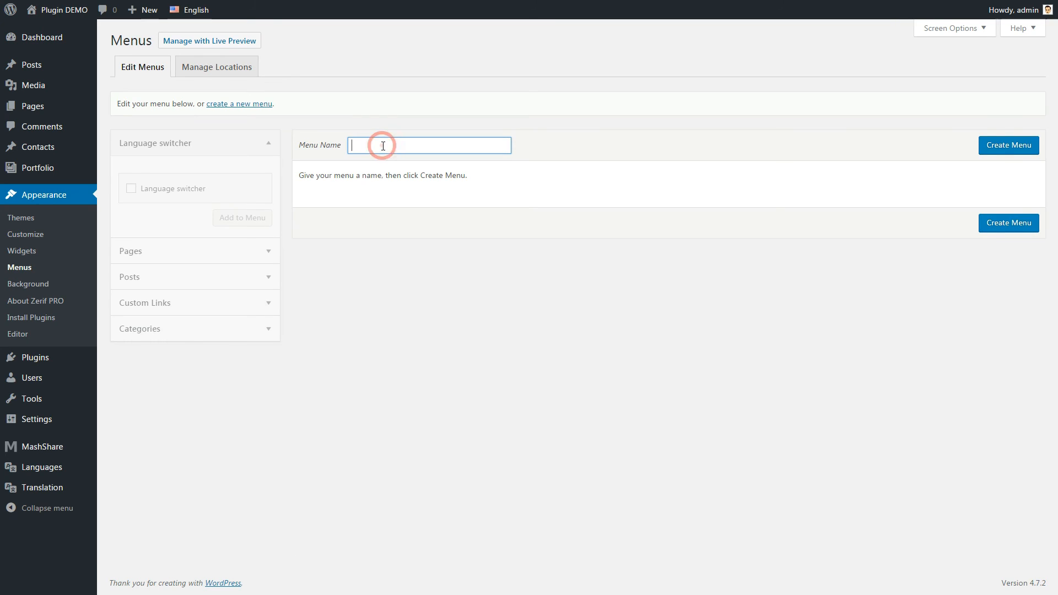
Create menu DE with the Home, About, Contact and Blog pages, renaming Home to Heim
text(DE)
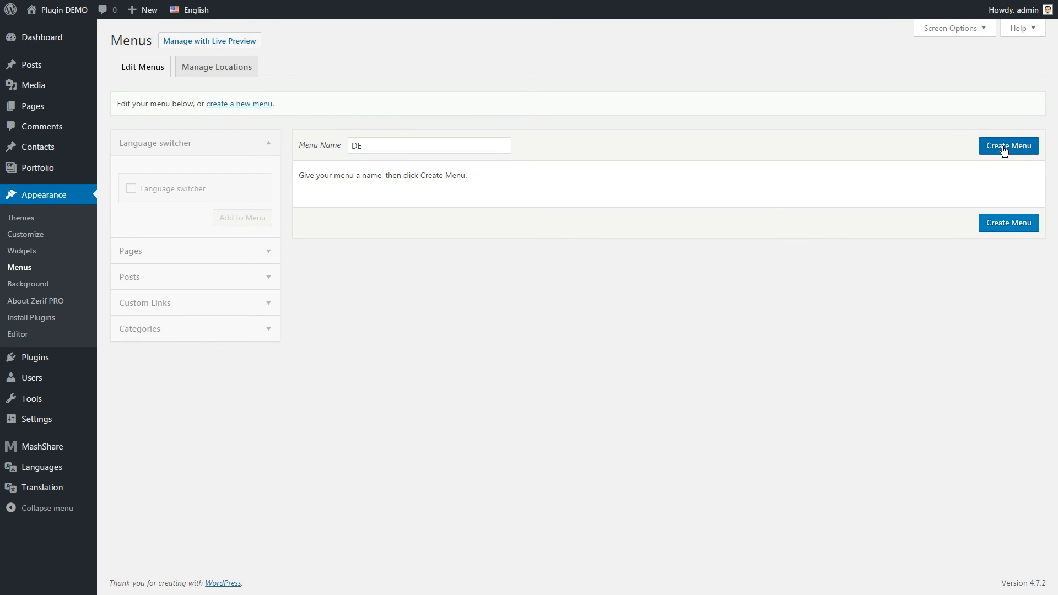
click(1007, 145)
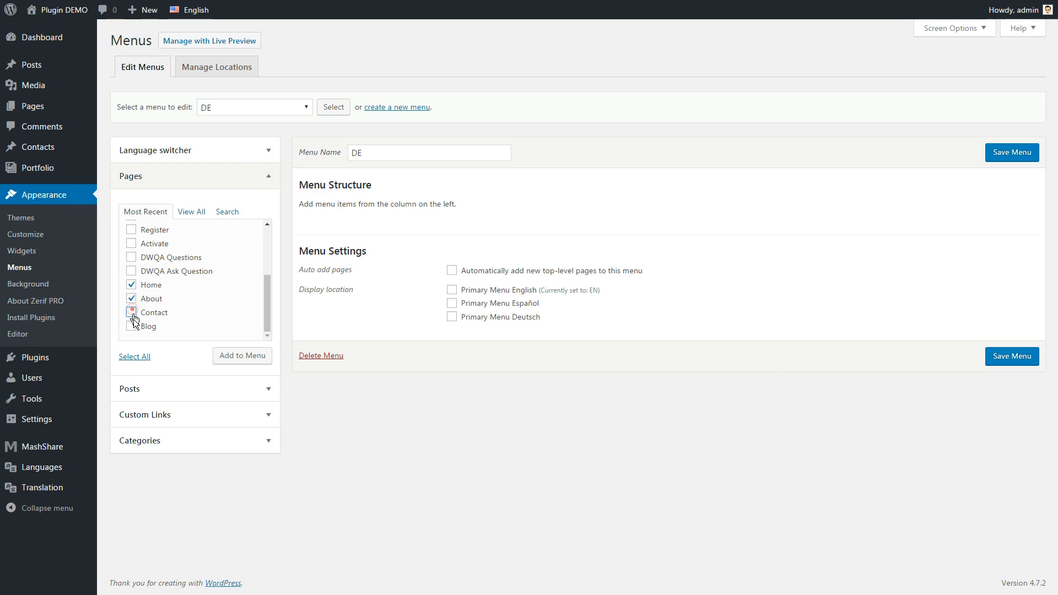
click(241, 356)
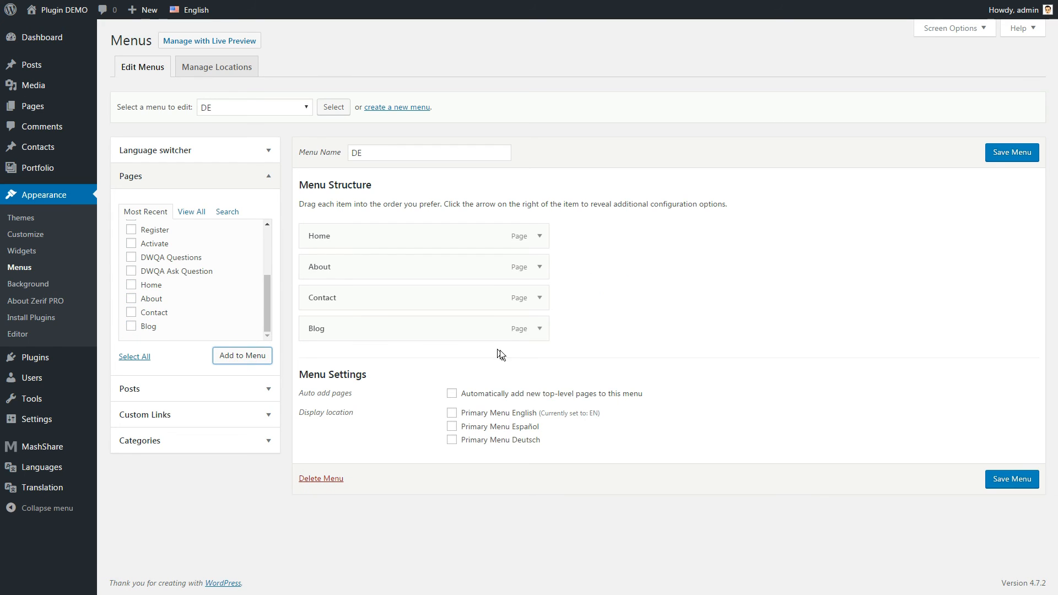
click(540, 235)
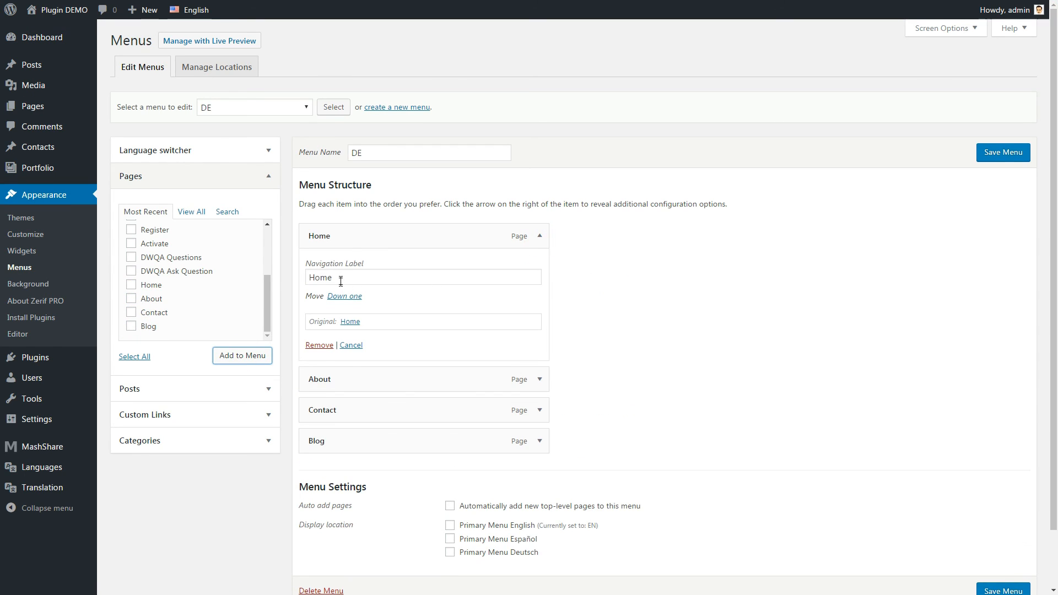
text(He)
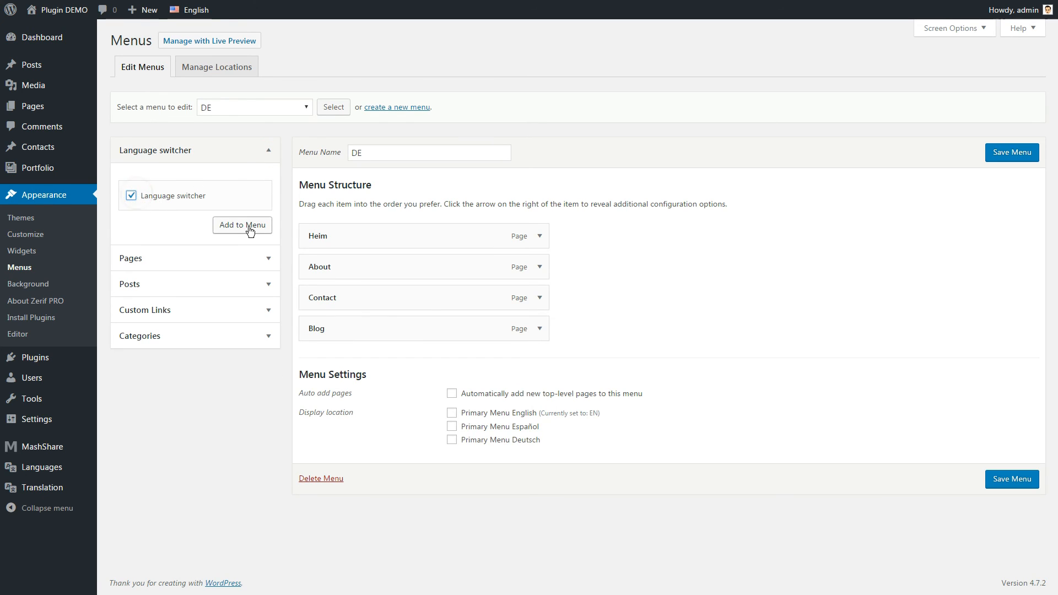
Add the Language switcher, assign Primary Menu Deutsch, and save the DE menu
click(242, 225)
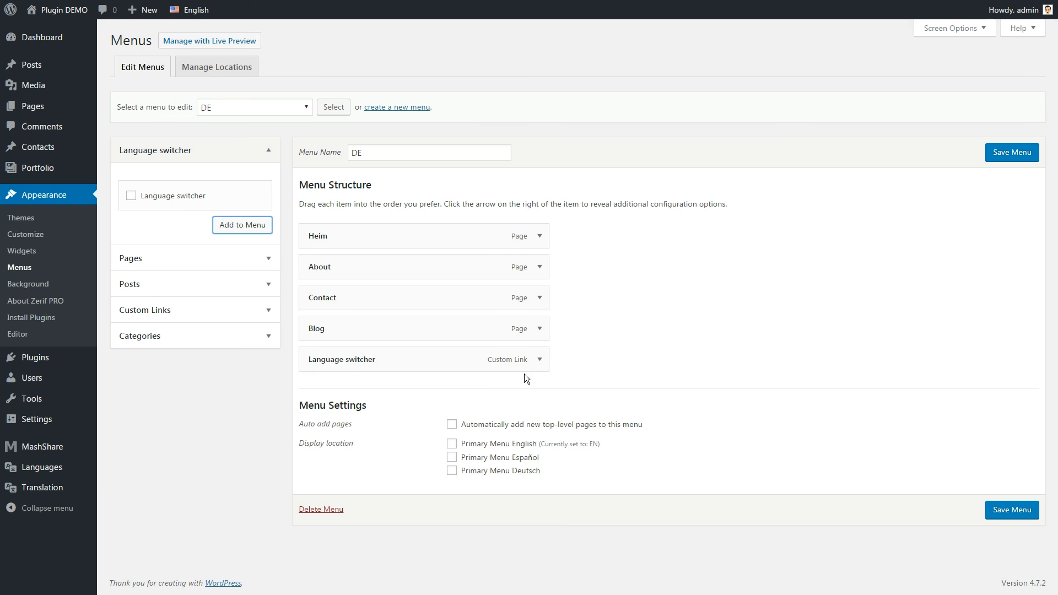
click(538, 359)
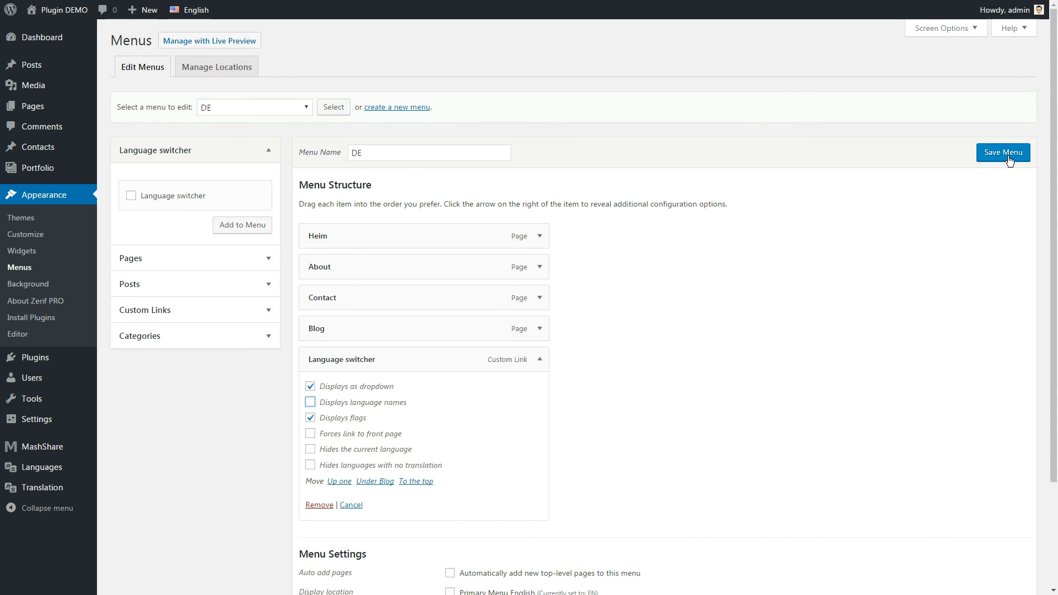
scroll(down, 3)
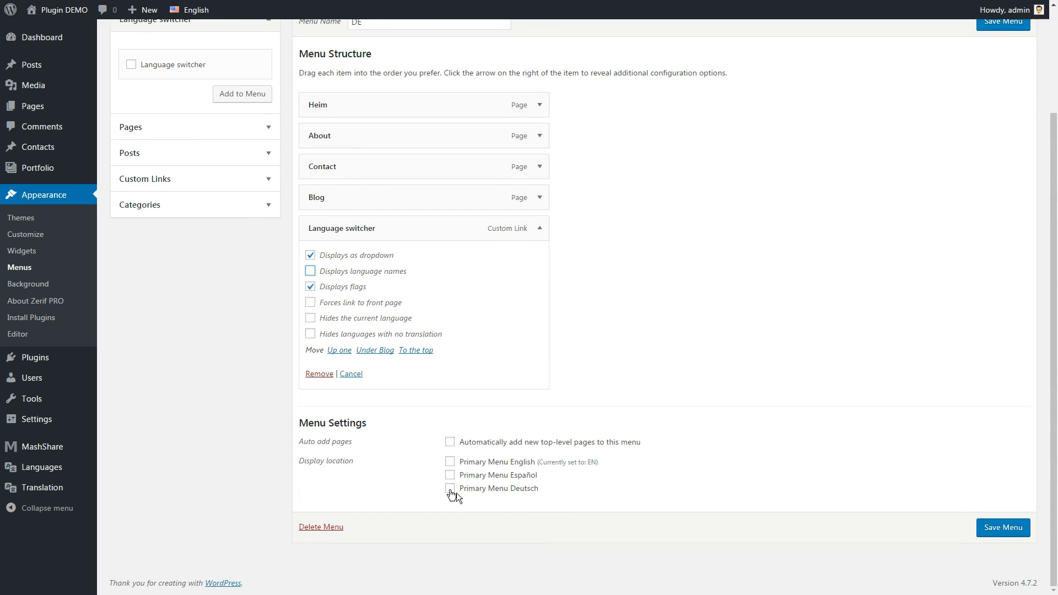
click(450, 489)
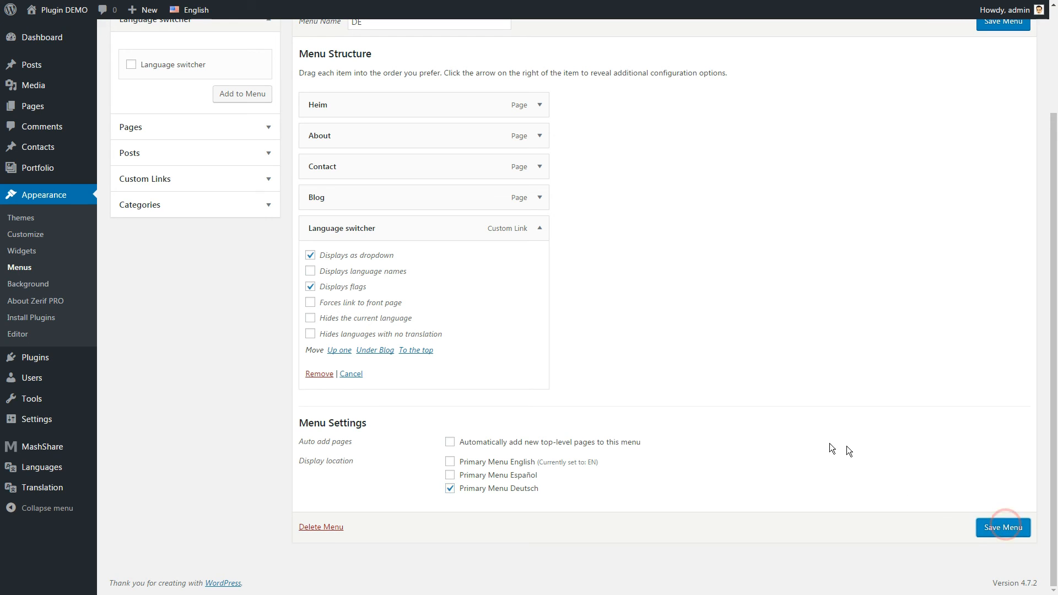
click(1001, 527)
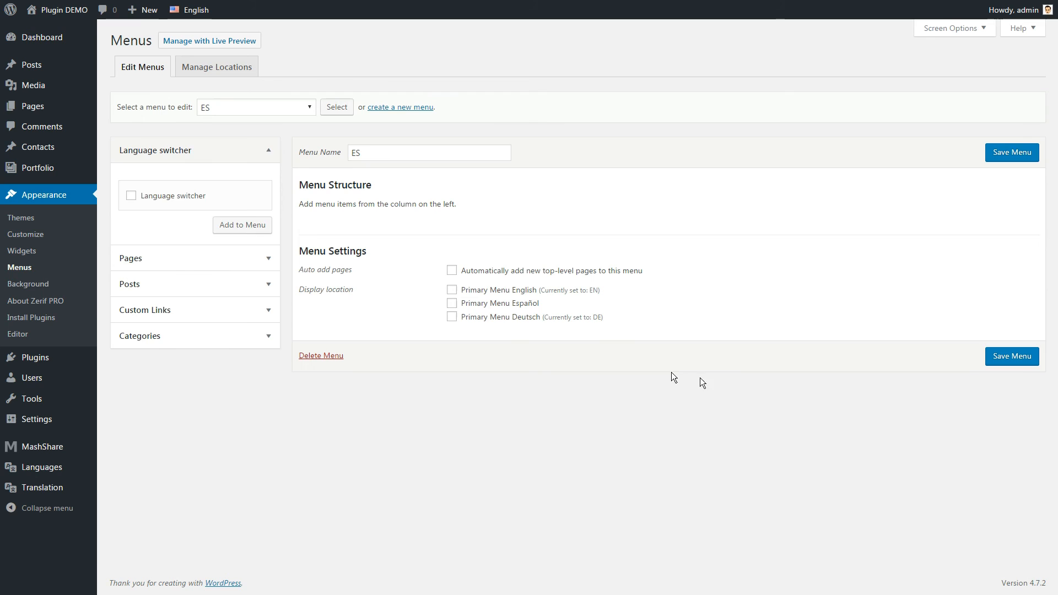
click(195, 258)
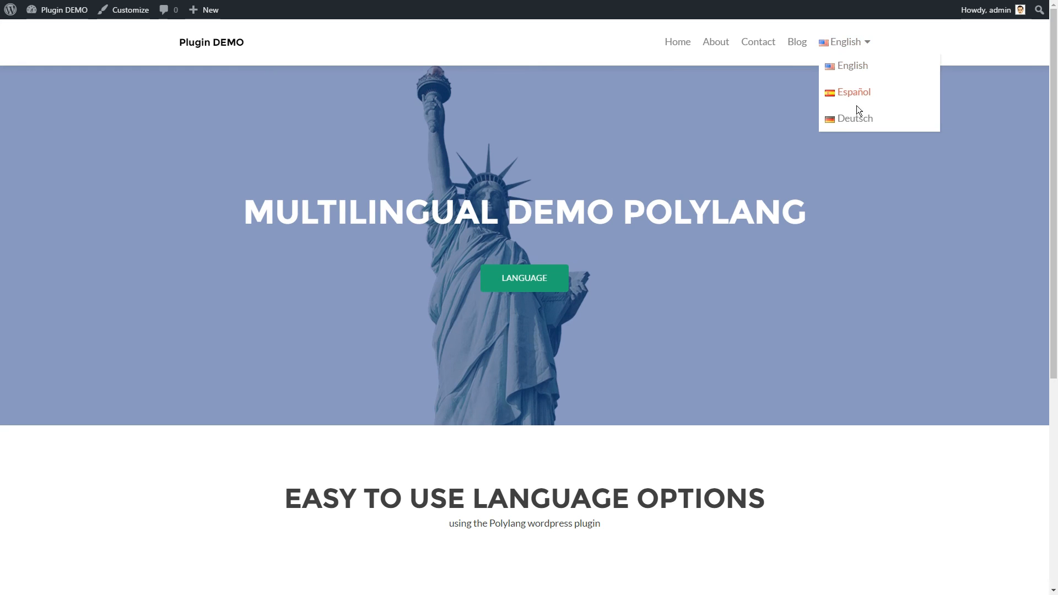
Open the admin Dashboard from the live site and filter content to English
click(854, 92)
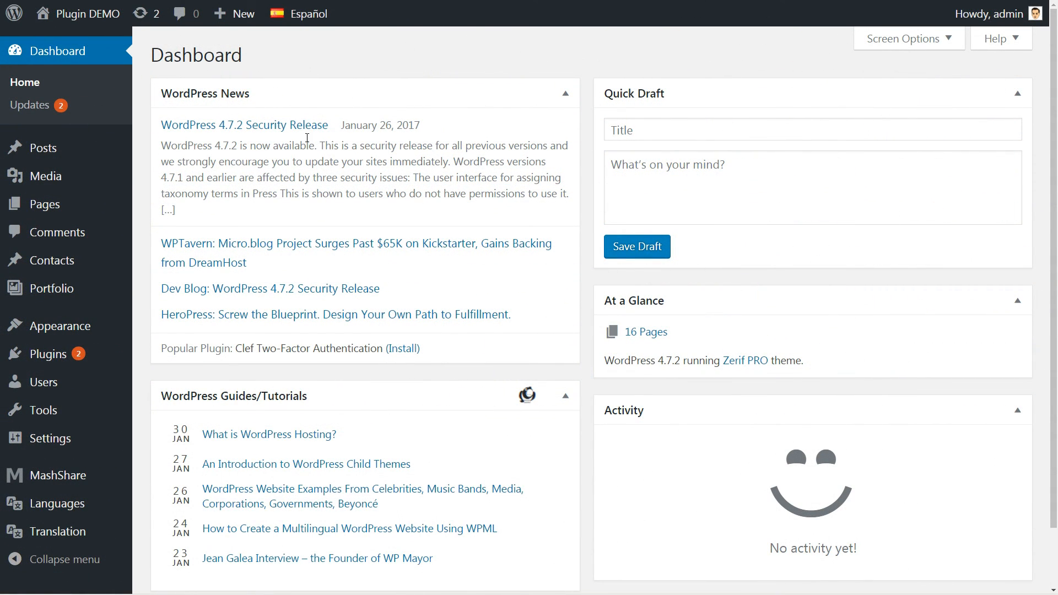
click(307, 13)
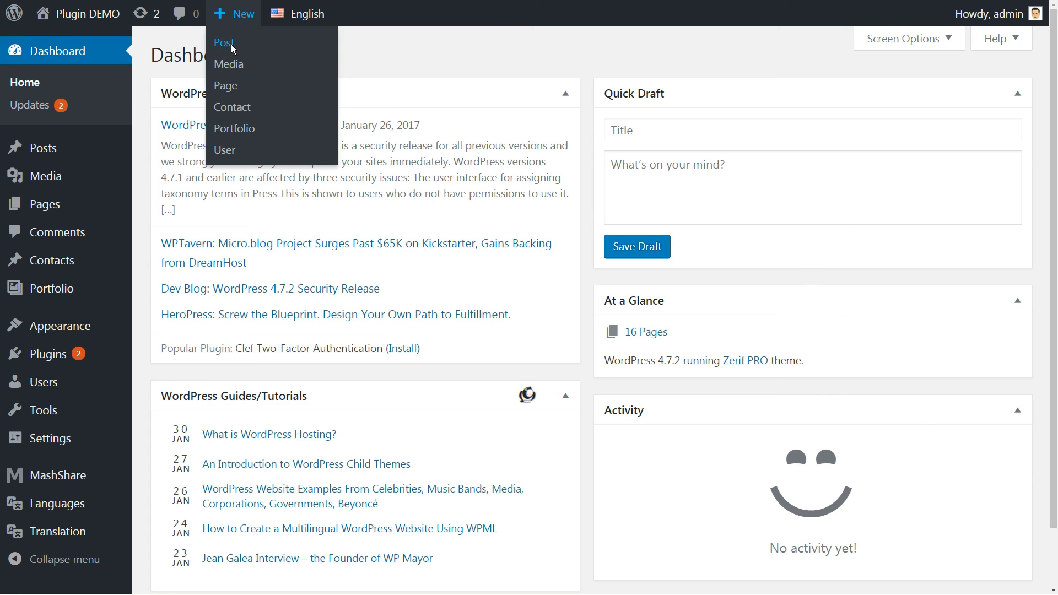
Save the draft 'Demo post ENGLISH' with lorem ipsum text and start its Spanish translation
click(223, 42)
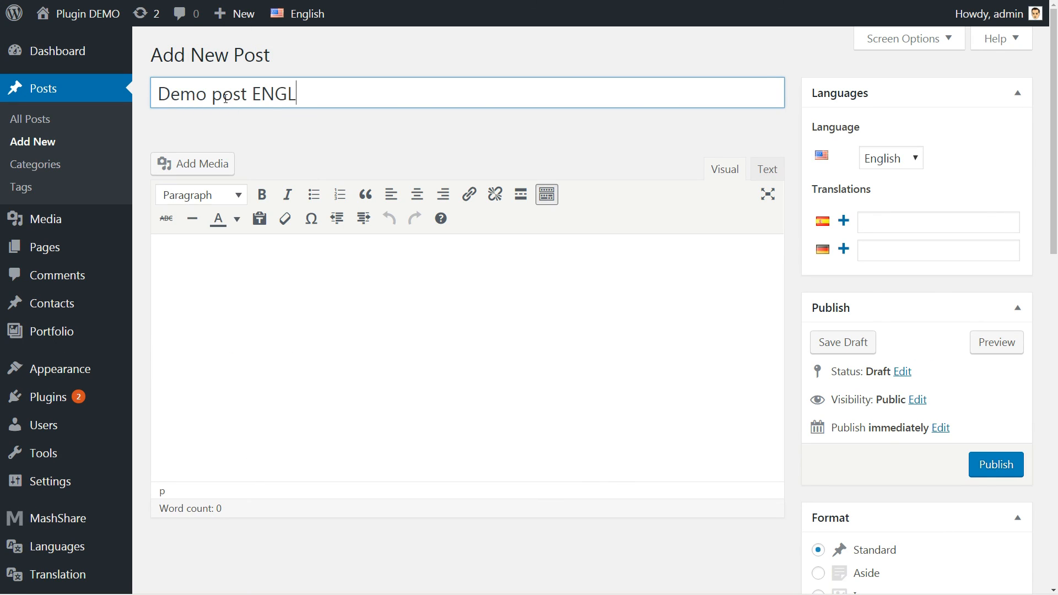
text(ISH)
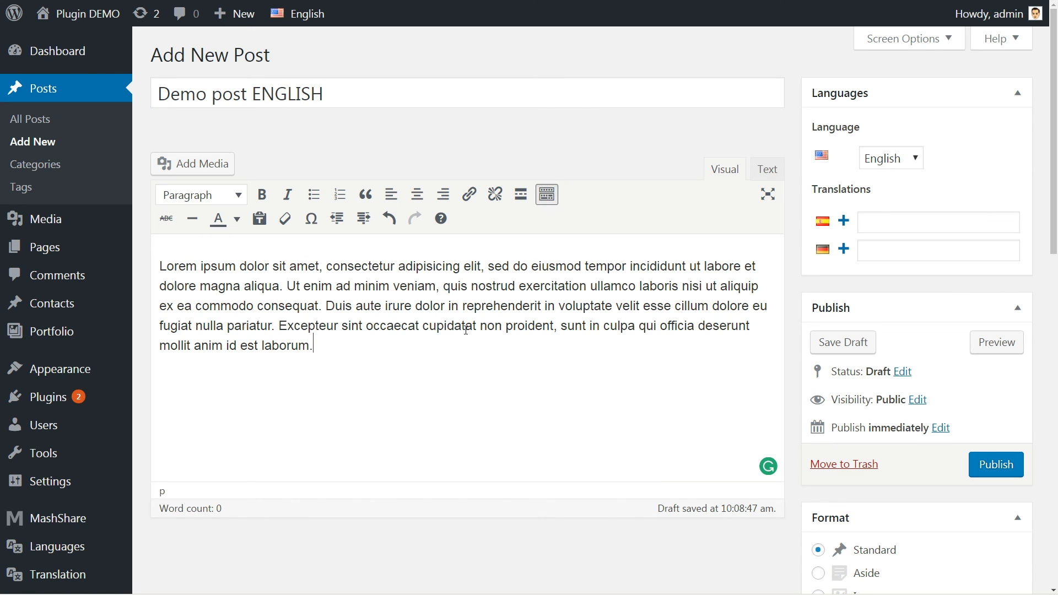
scroll(down, 3)
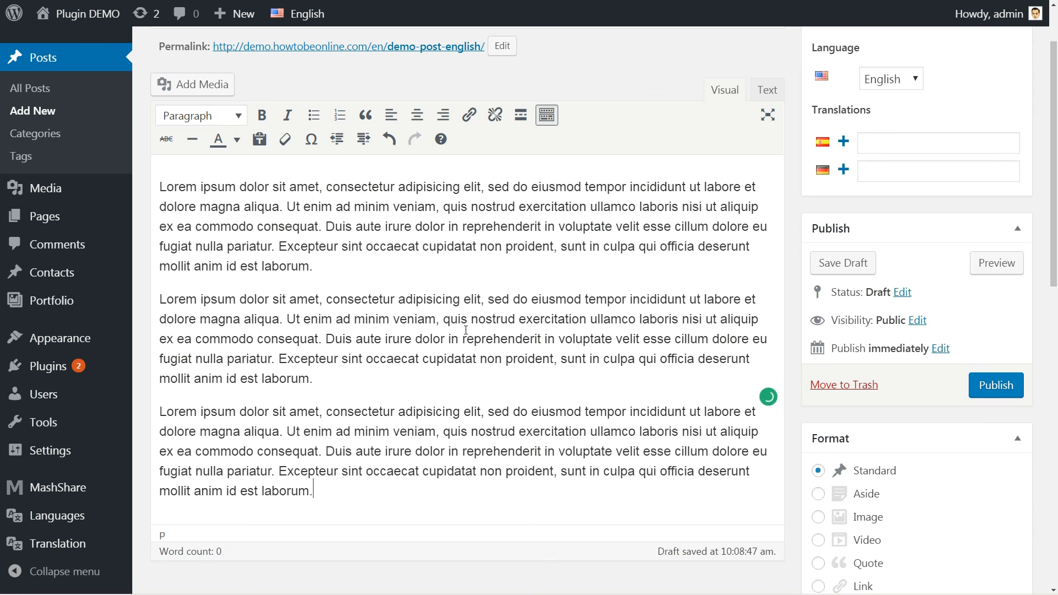
click(842, 342)
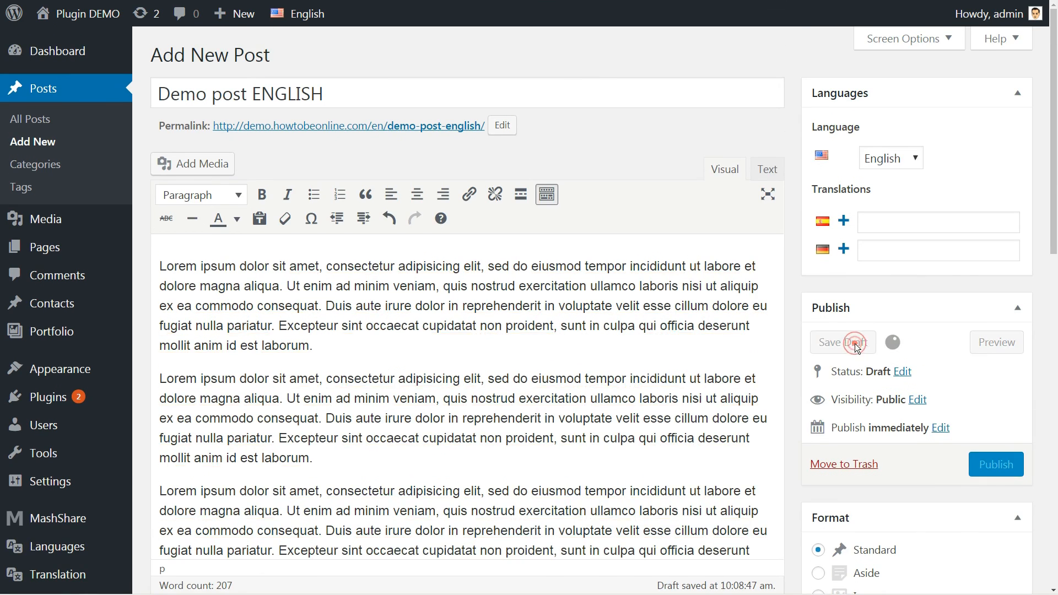
click(843, 219)
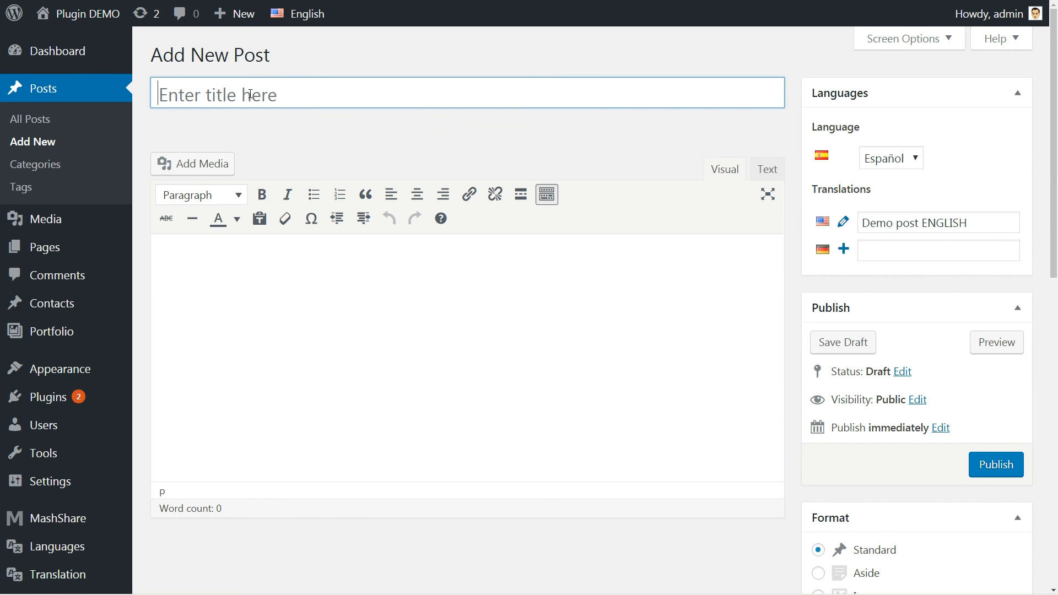
Title the Spanish translation 'Demo post SPANISH', add its body, and start the German version
text(Demo)
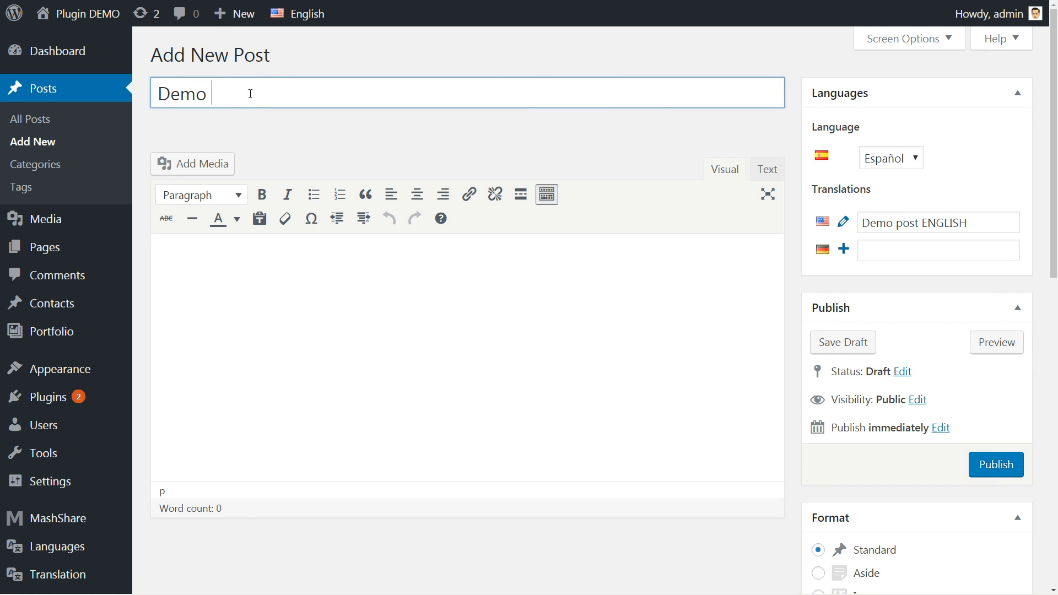
text(post SPANISH)
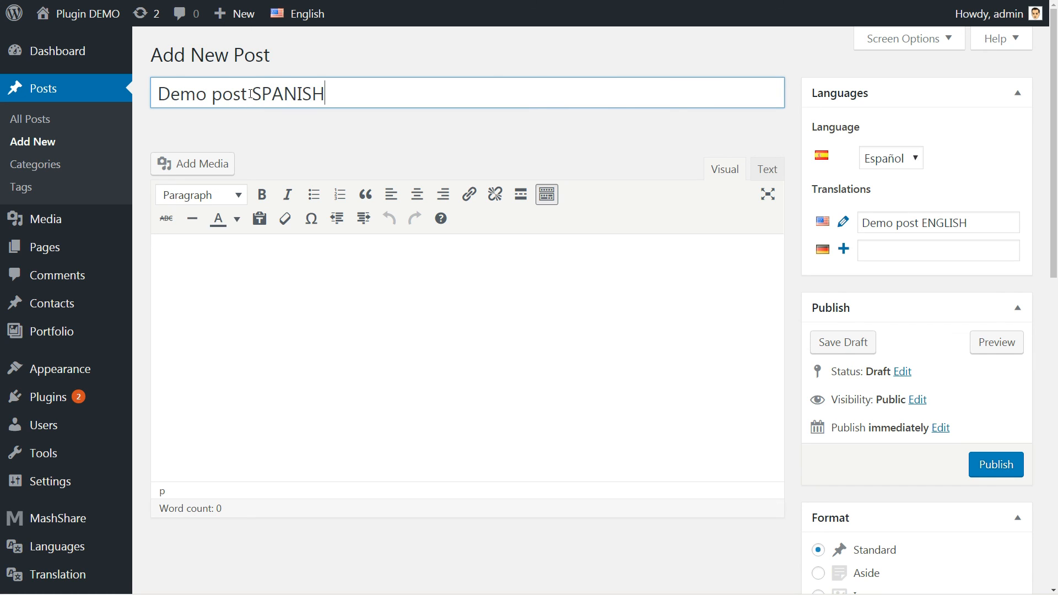
click(251, 261)
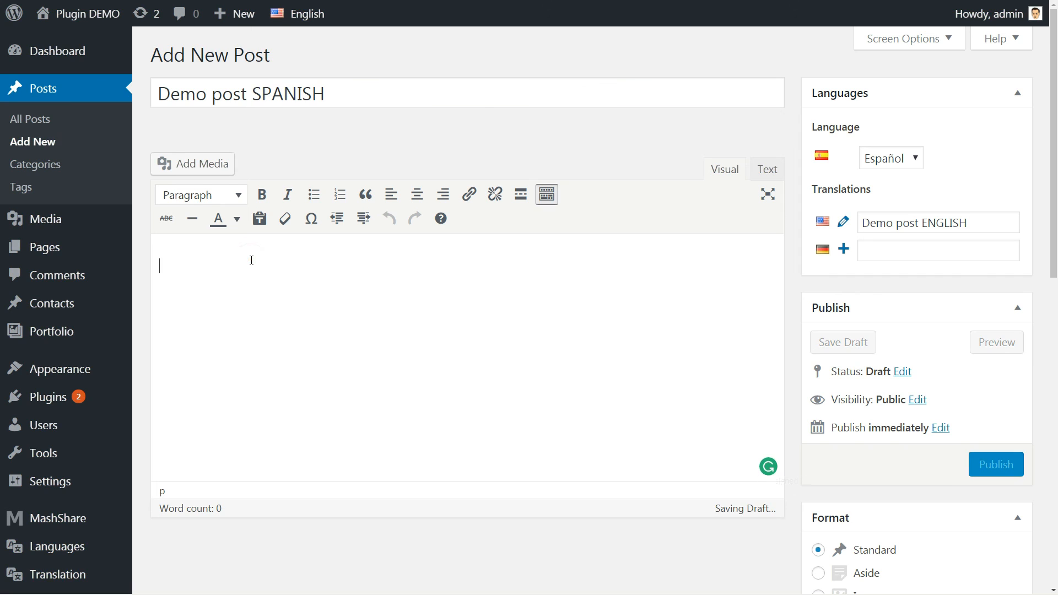
click(841, 342)
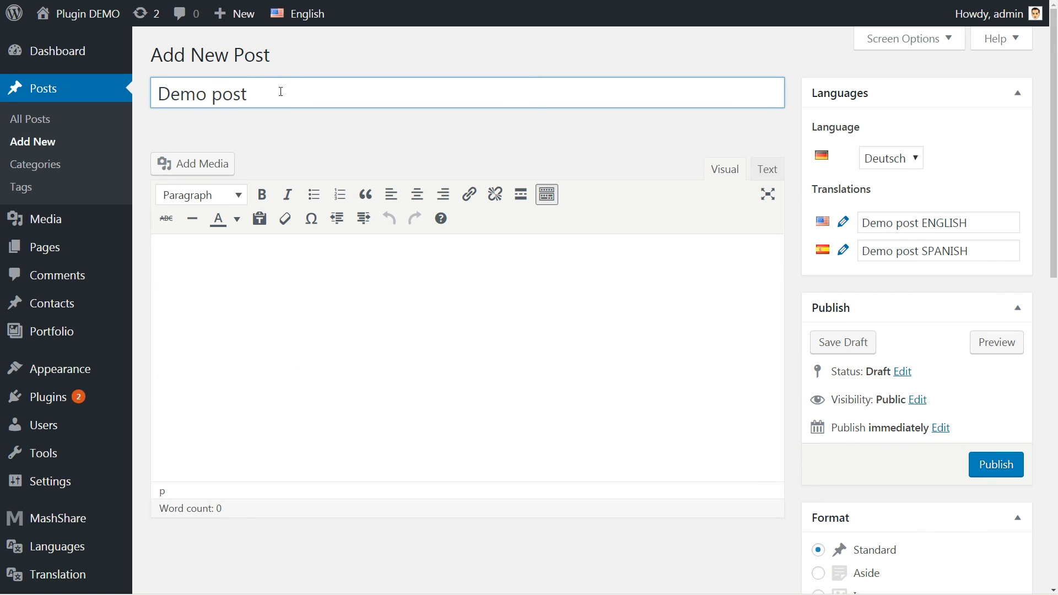
Save 'Demo post GERMAN' as a draft, then publish it
click(841, 342)
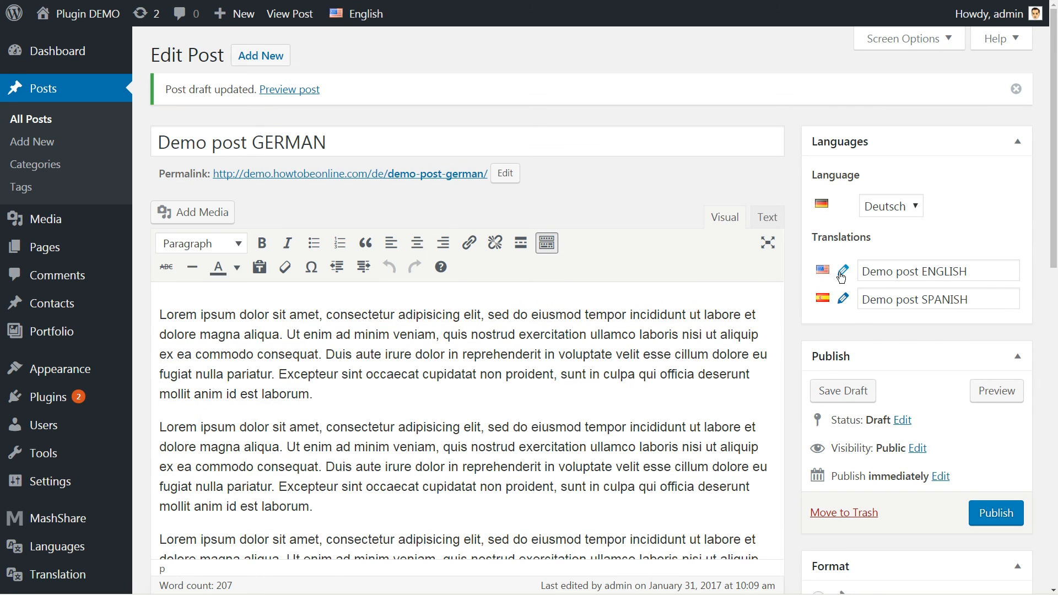
click(841, 274)
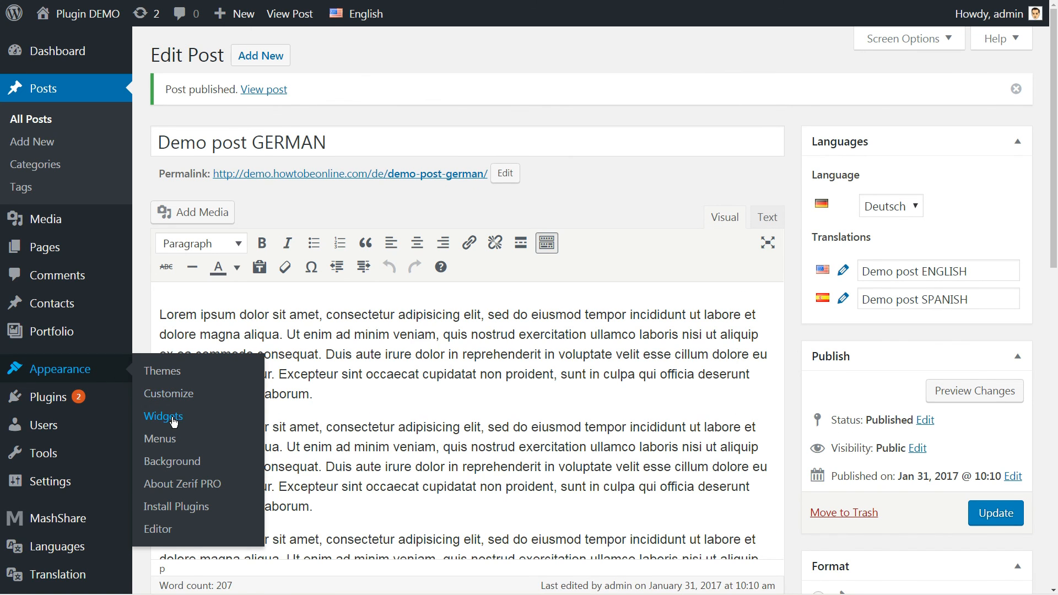
Add a sidebar Language Switcher widget that displays flags
click(163, 415)
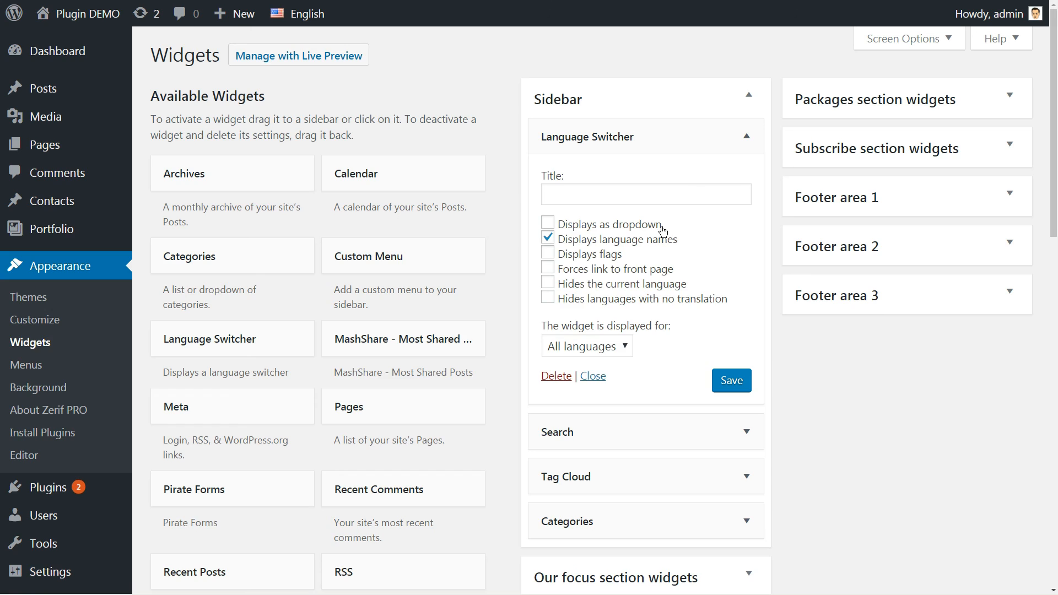
click(585, 346)
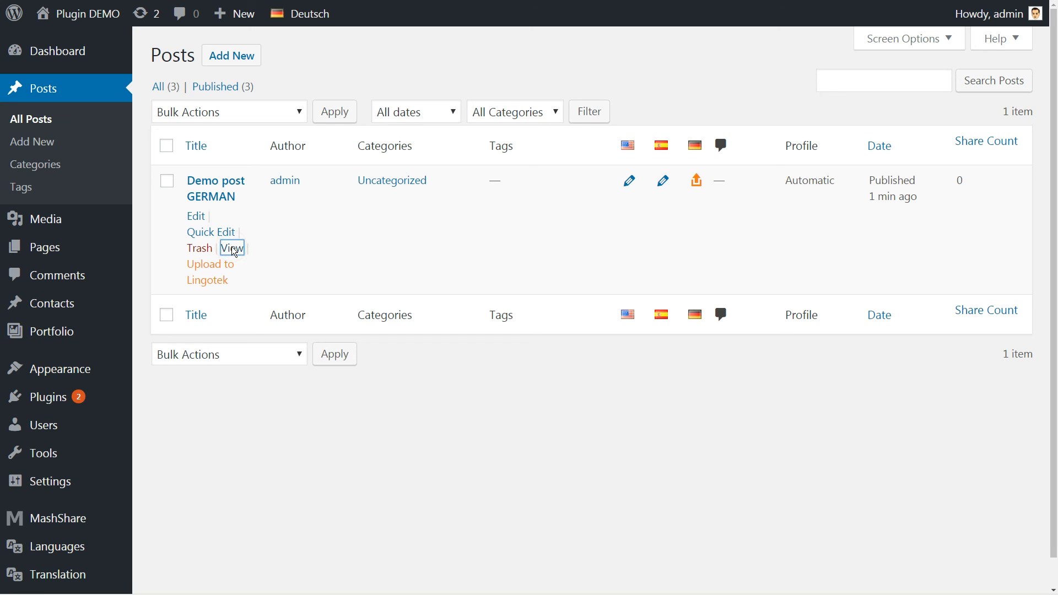
View the German demo post live, then switch to its English and Spanish versions
click(231, 247)
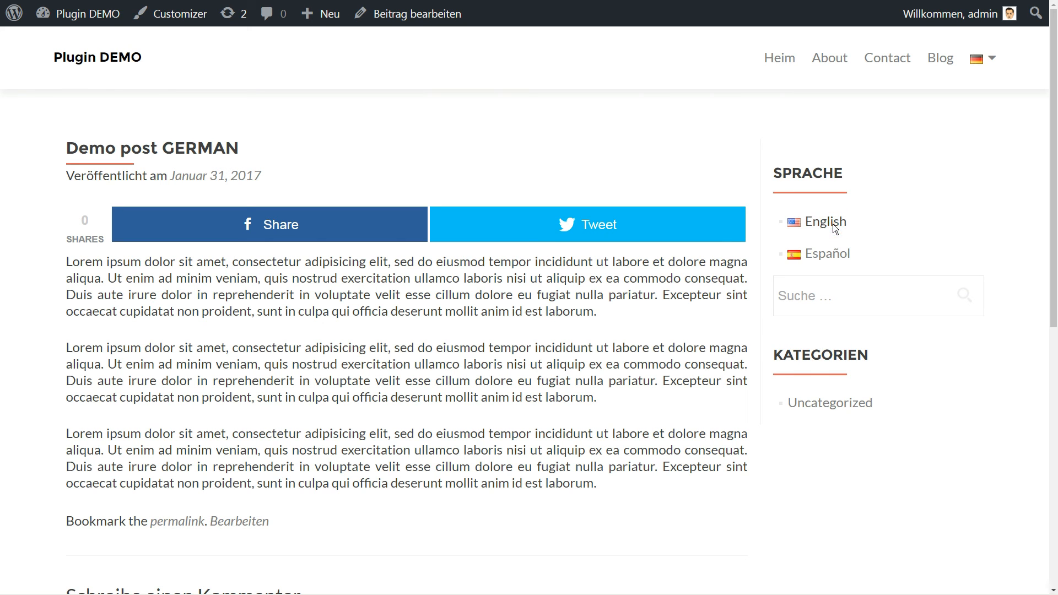
click(824, 221)
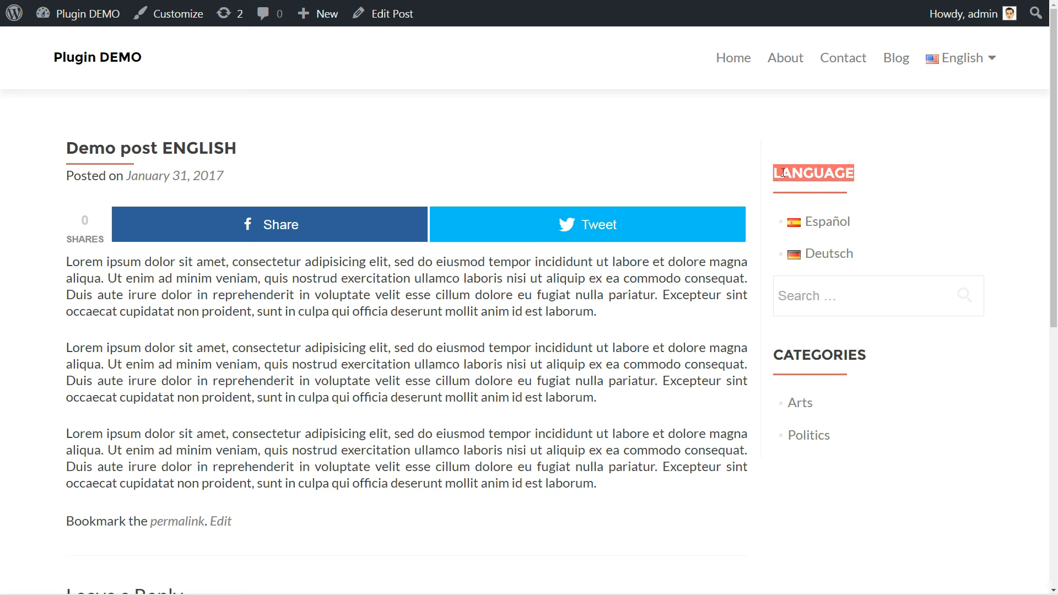
mouse_move(828, 226)
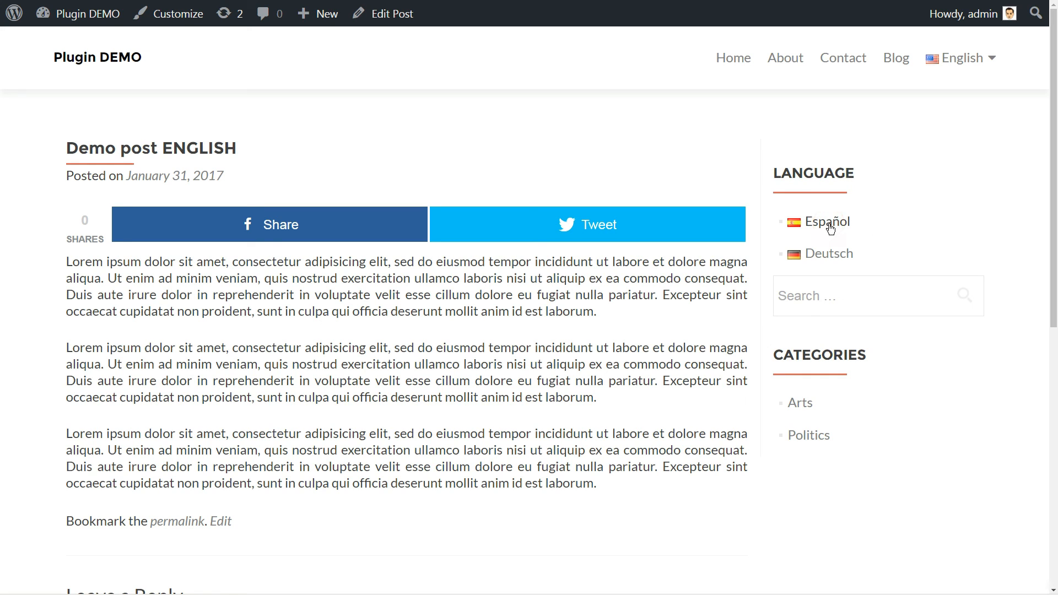
click(826, 221)
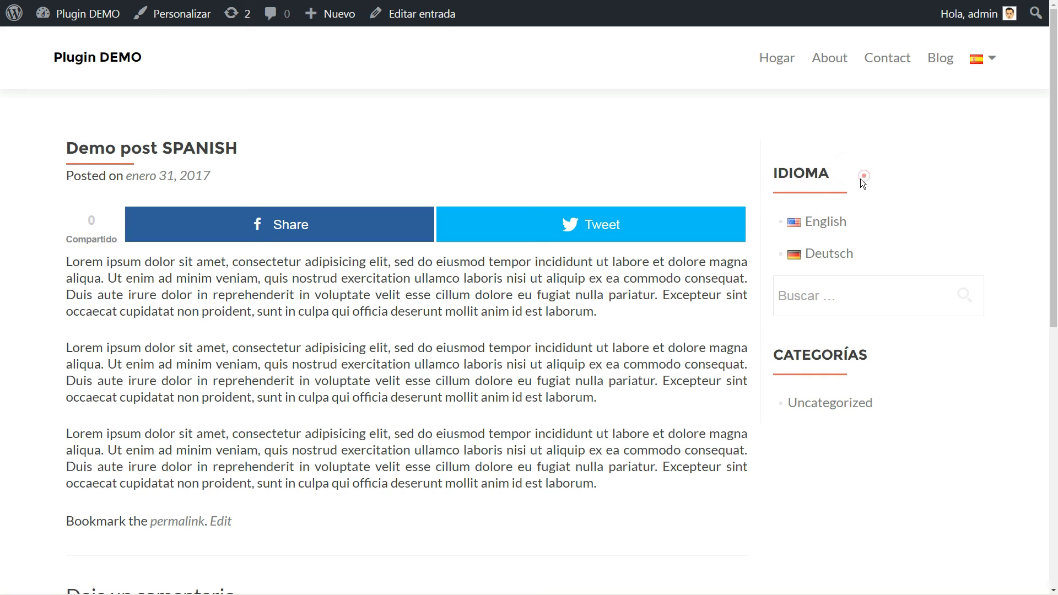
mouse_move(834, 222)
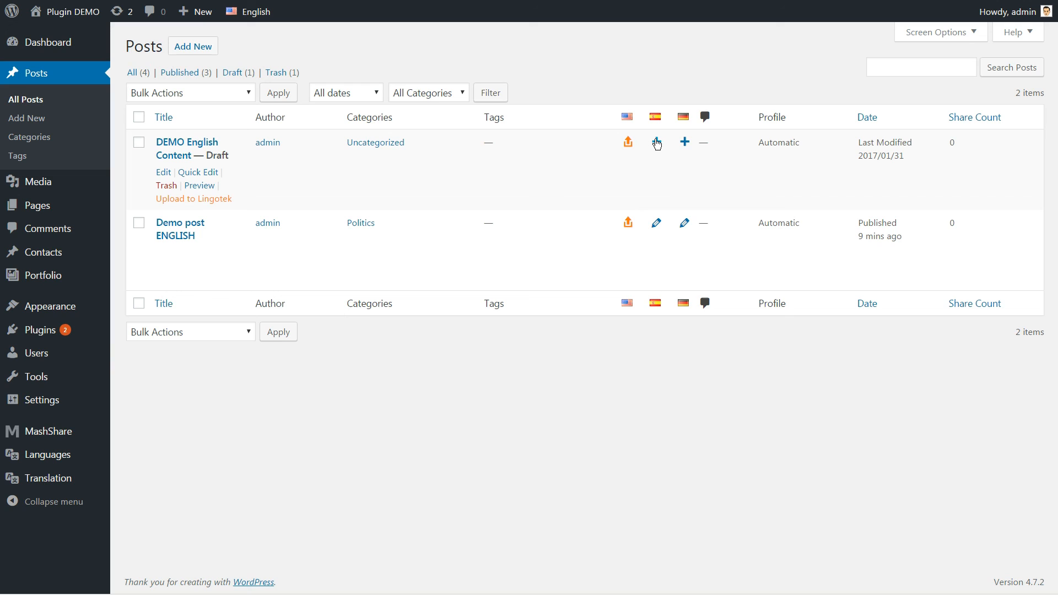
mouse_move(682, 151)
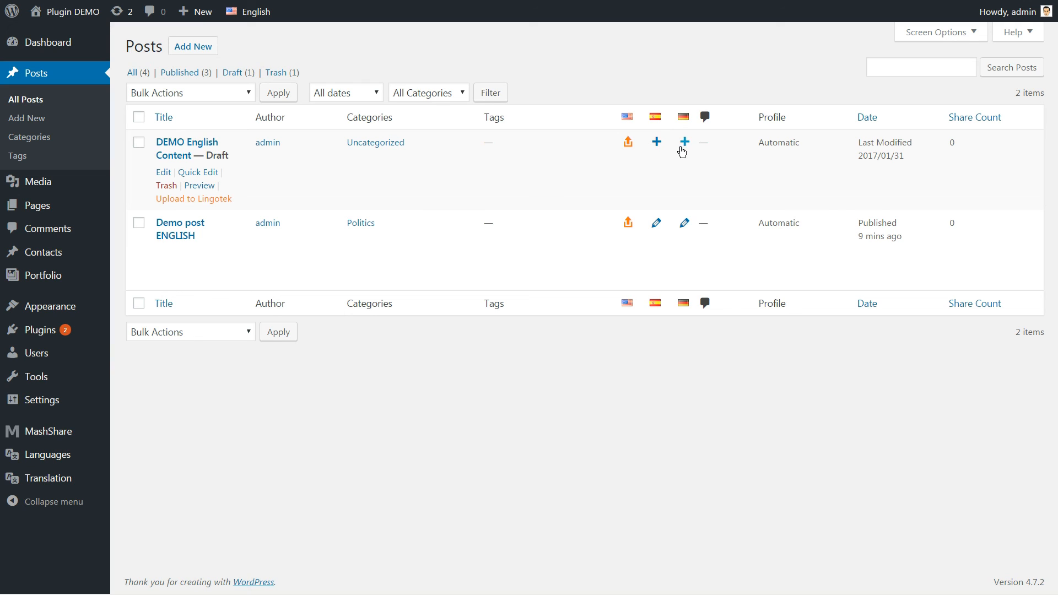